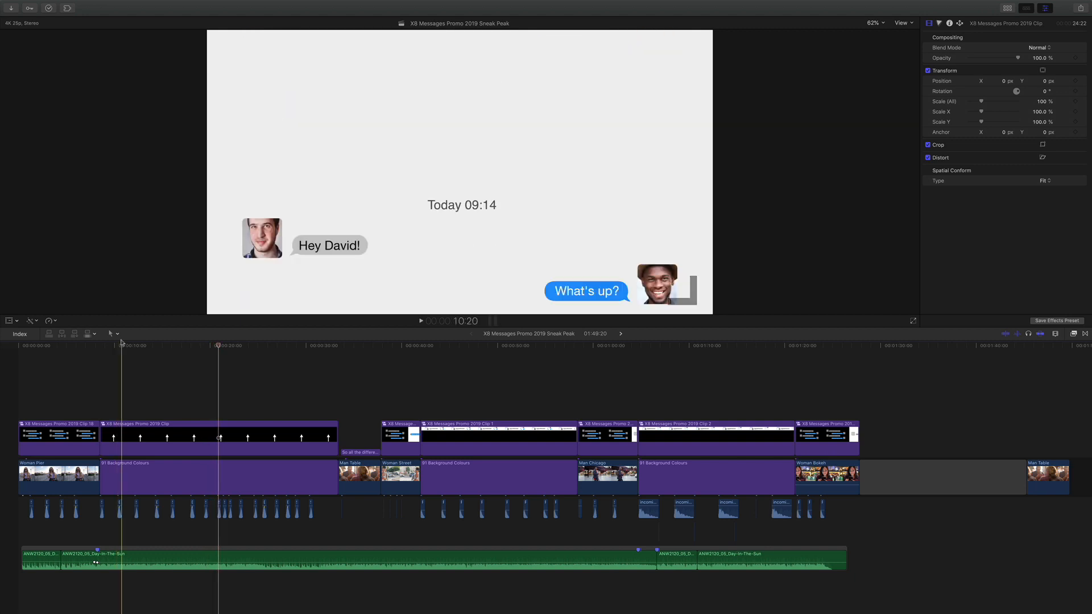
# Skim through the demo conversation, replay the opening bridge clip and browse the X8 Messages title thumbnails
pyautogui.click(278, 346)
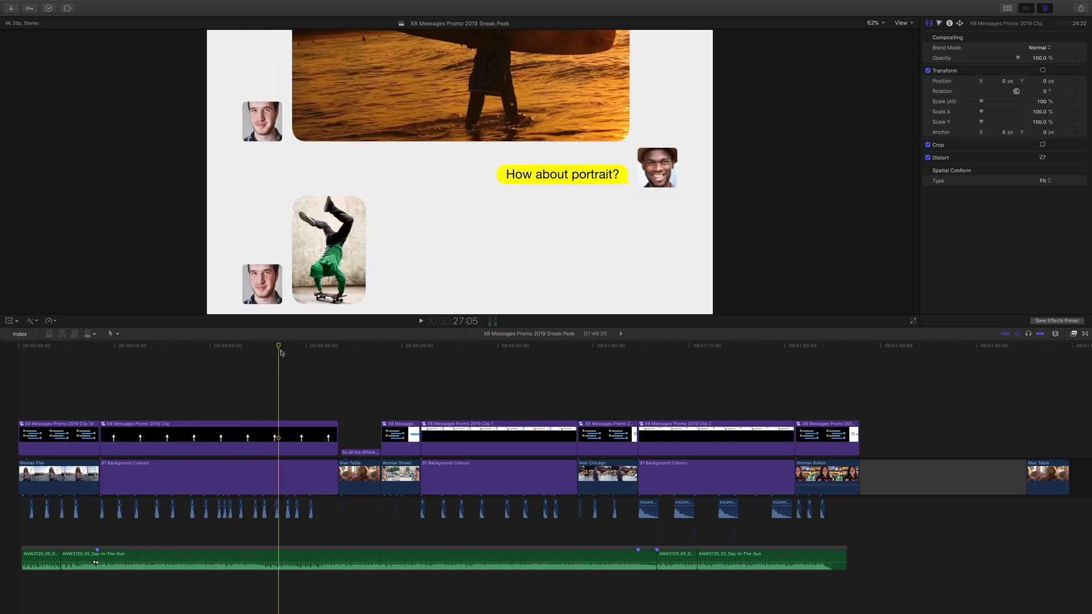
pyautogui.click(312, 345)
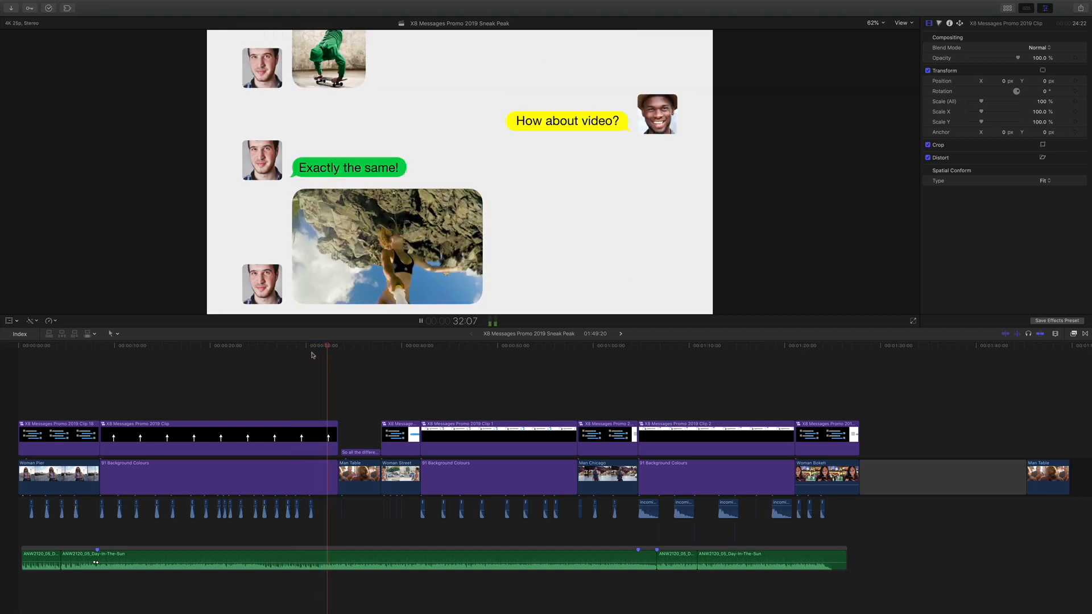
pyautogui.click(464, 344)
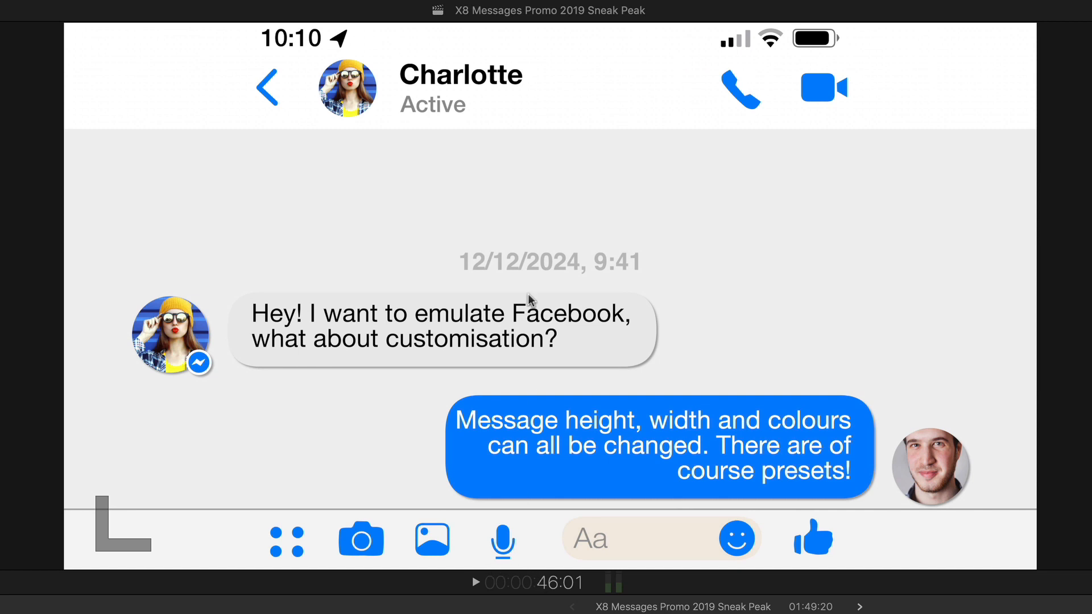
pyautogui.moveTo(848, 139)
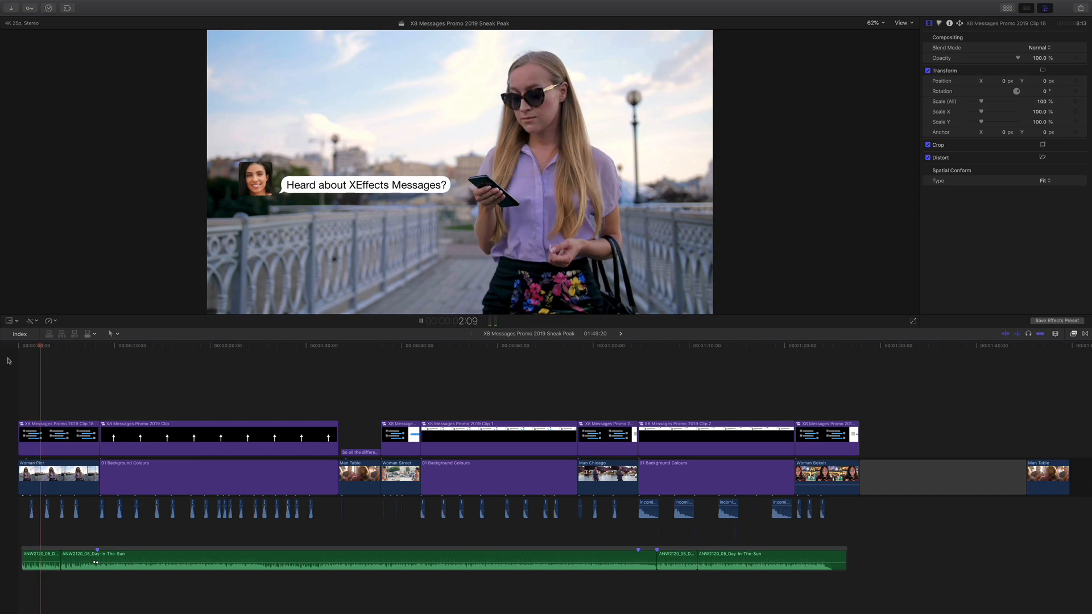
pyautogui.click(912, 320)
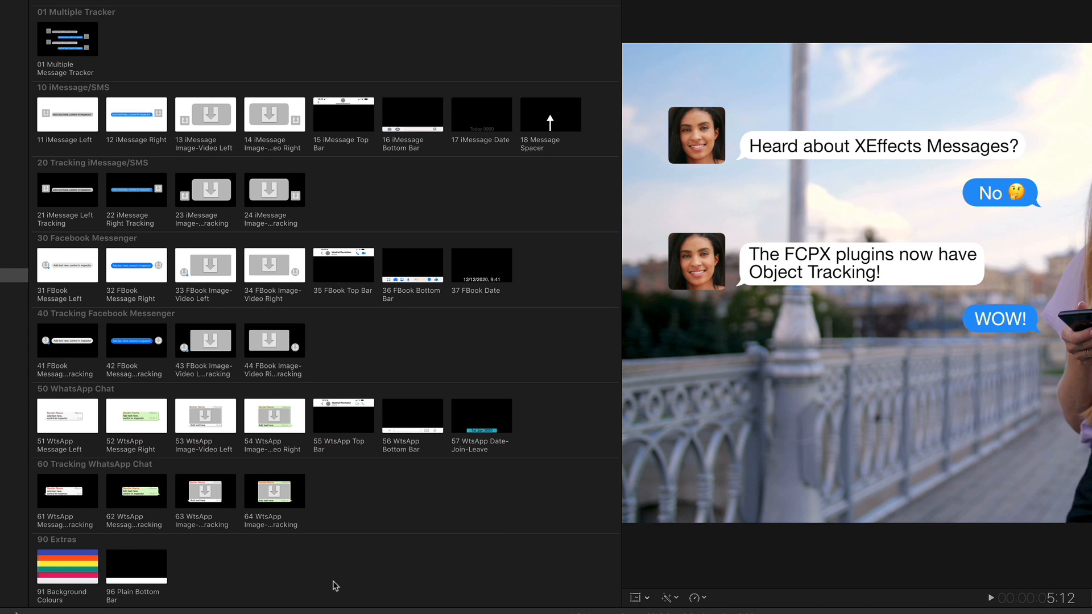
pyautogui.moveTo(570, 347)
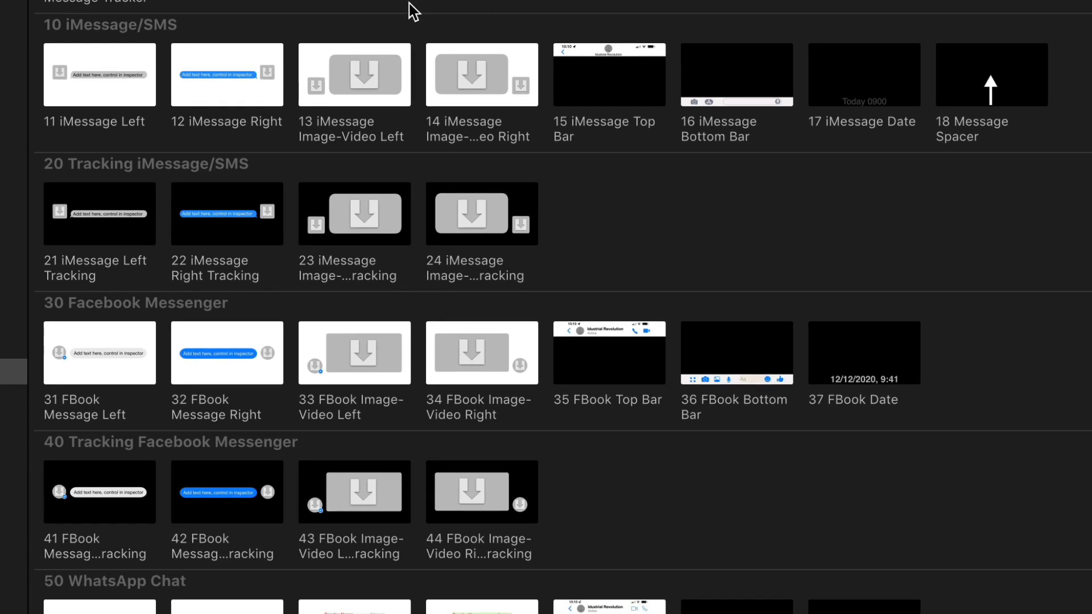
pyautogui.moveTo(96, 43)
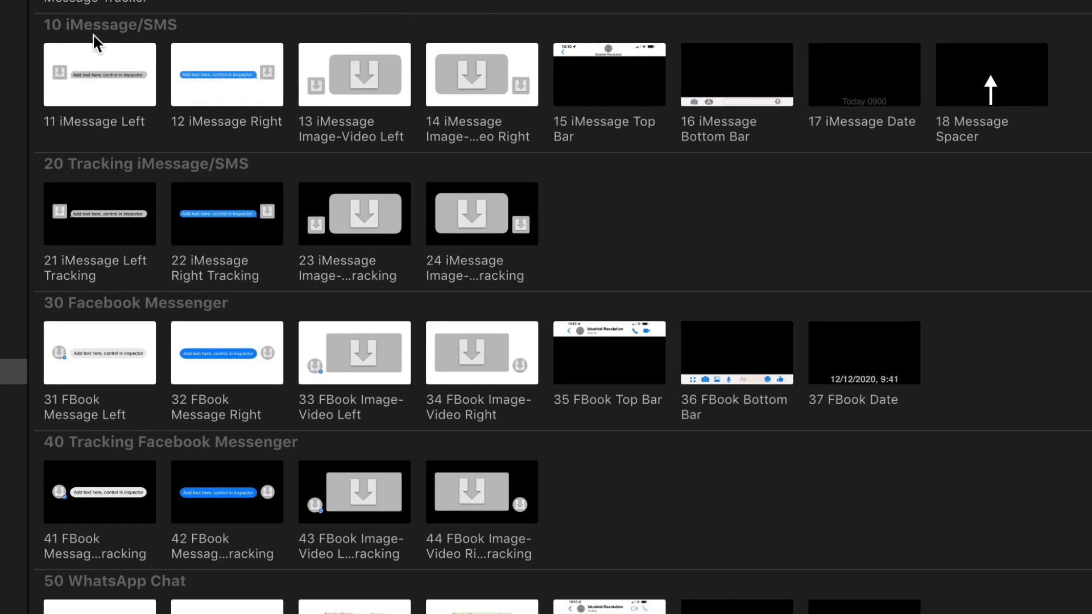
pyautogui.moveTo(108, 82)
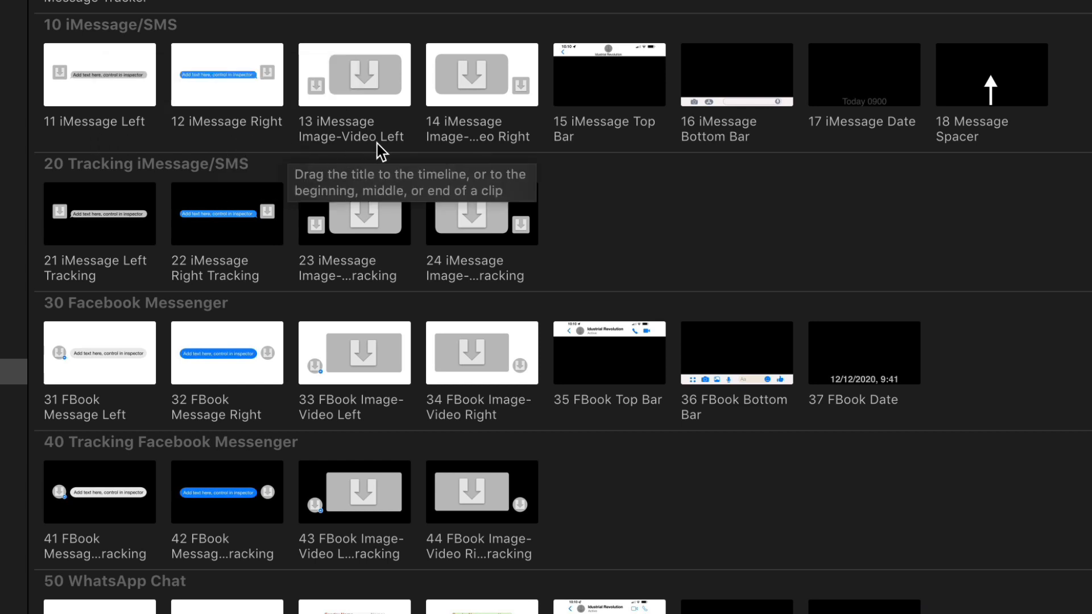
pyautogui.moveTo(393, 155)
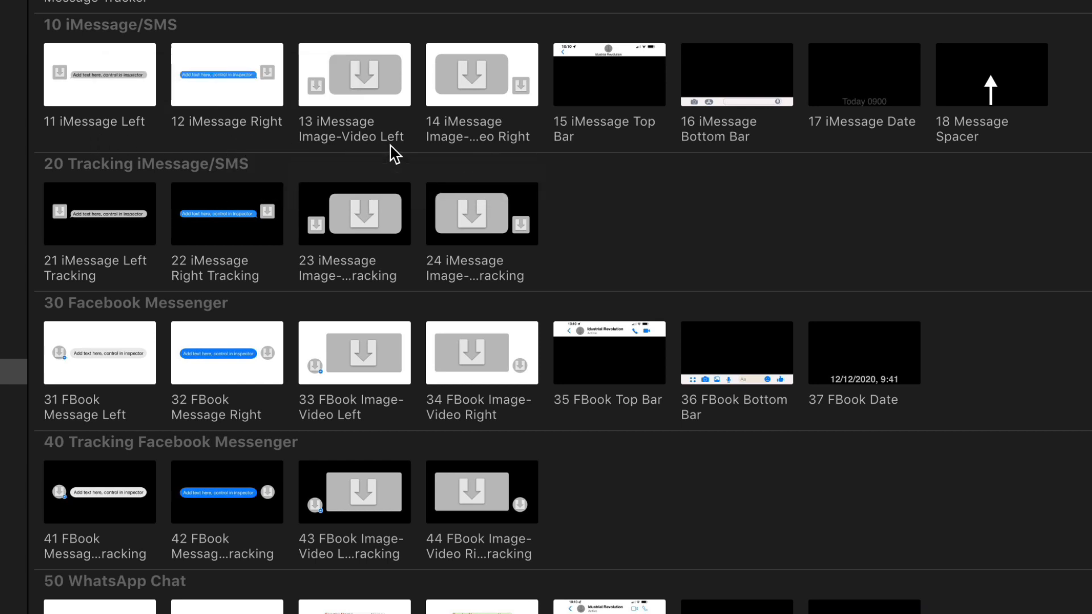
pyautogui.moveTo(636, 165)
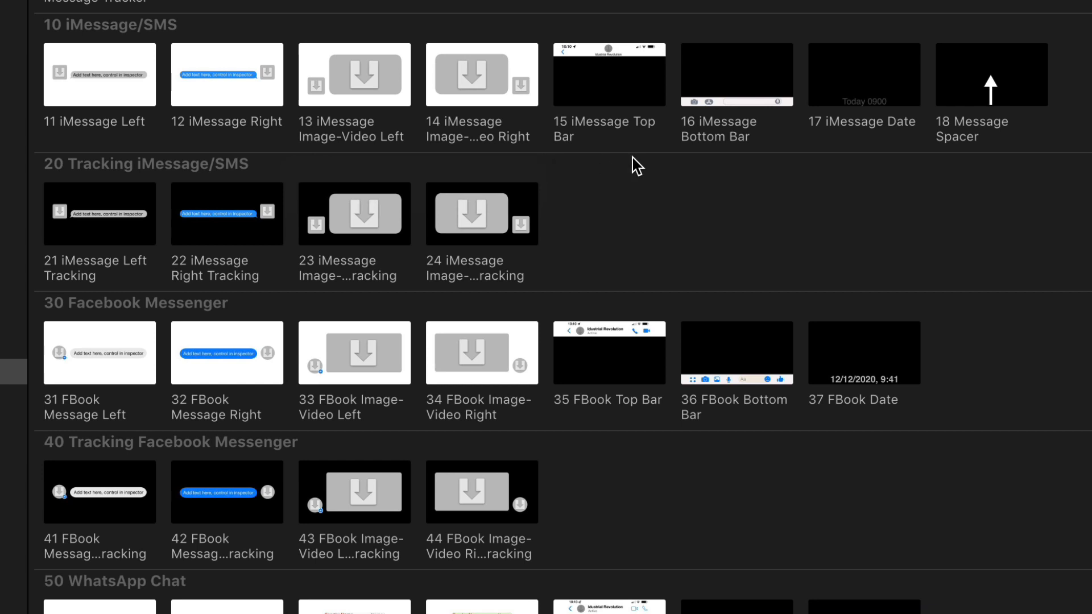
pyautogui.moveTo(890, 162)
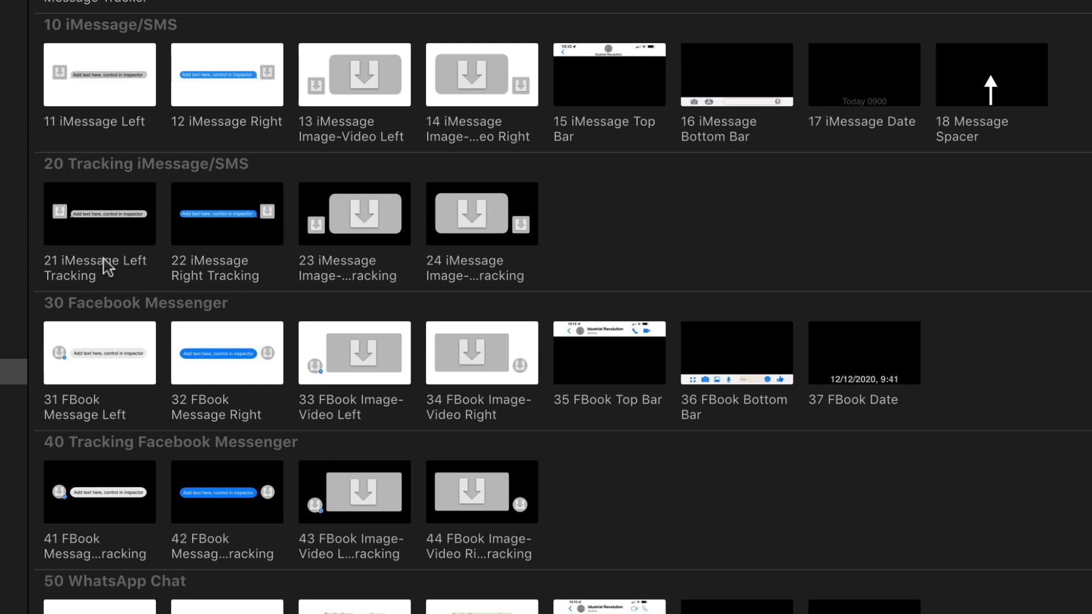
pyautogui.moveTo(105, 265)
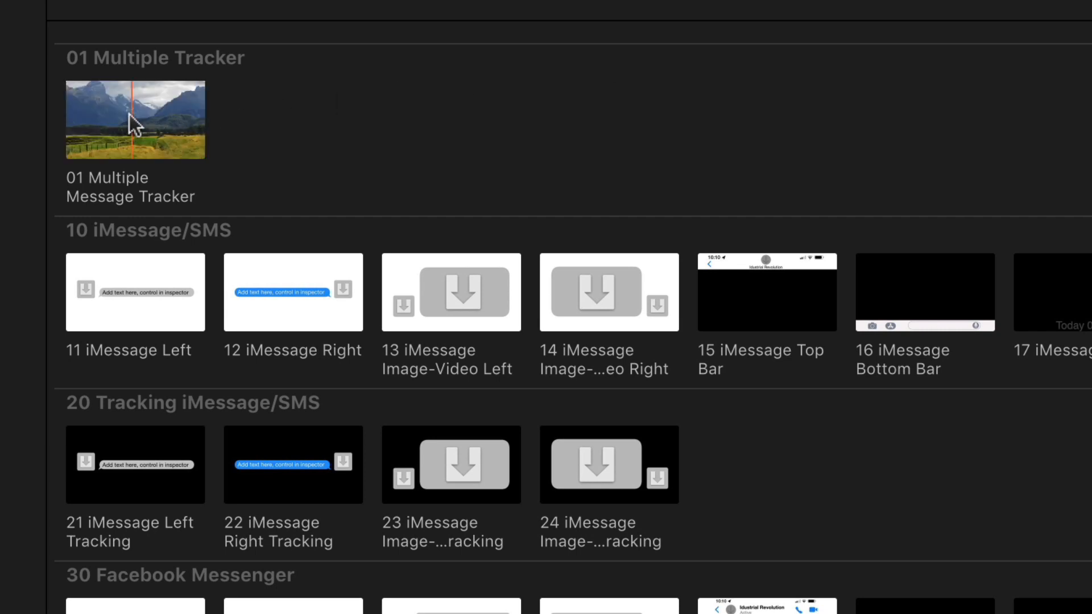
pyautogui.scroll(-3)
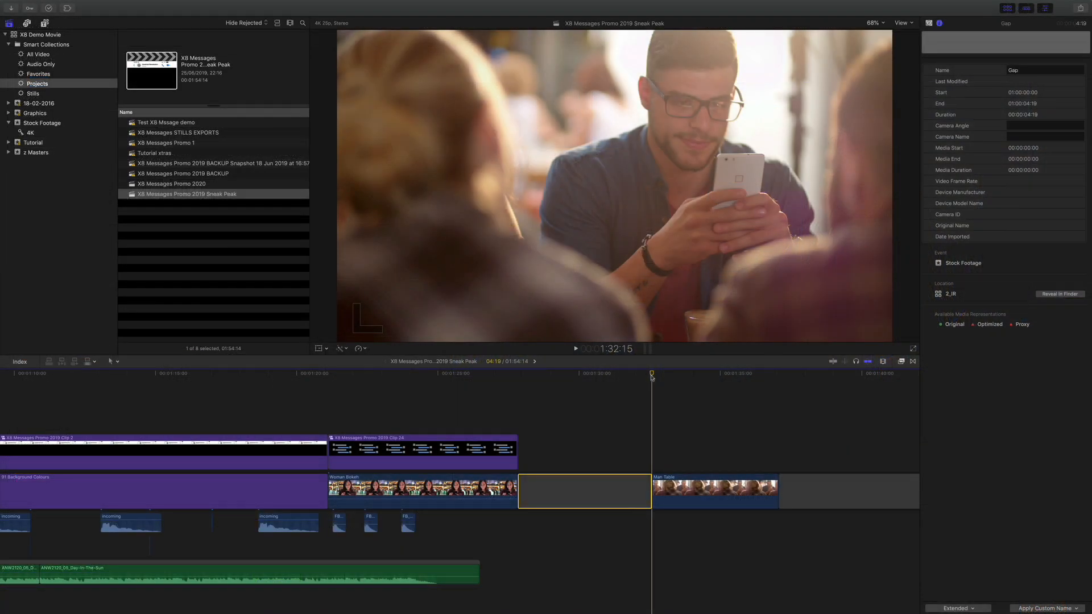
pyautogui.click(711, 373)
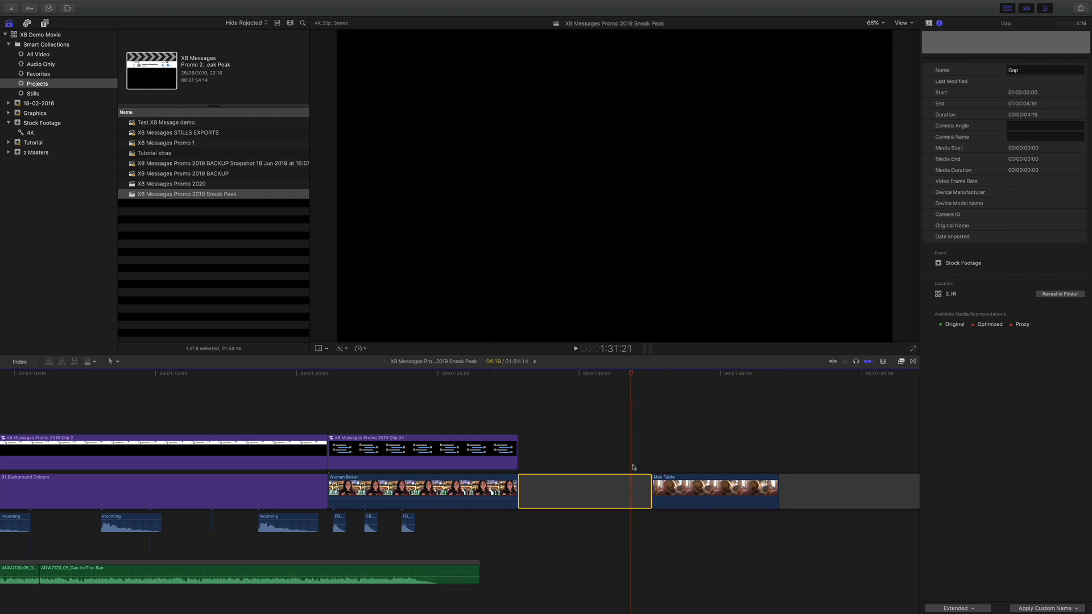
pyautogui.moveTo(497, 369)
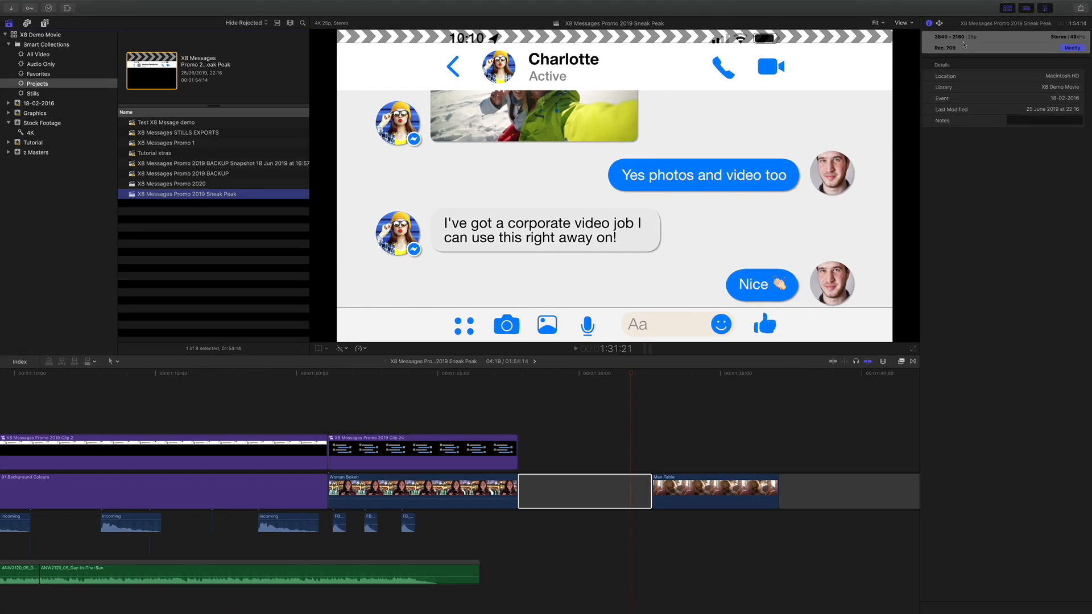
pyautogui.click(584, 490)
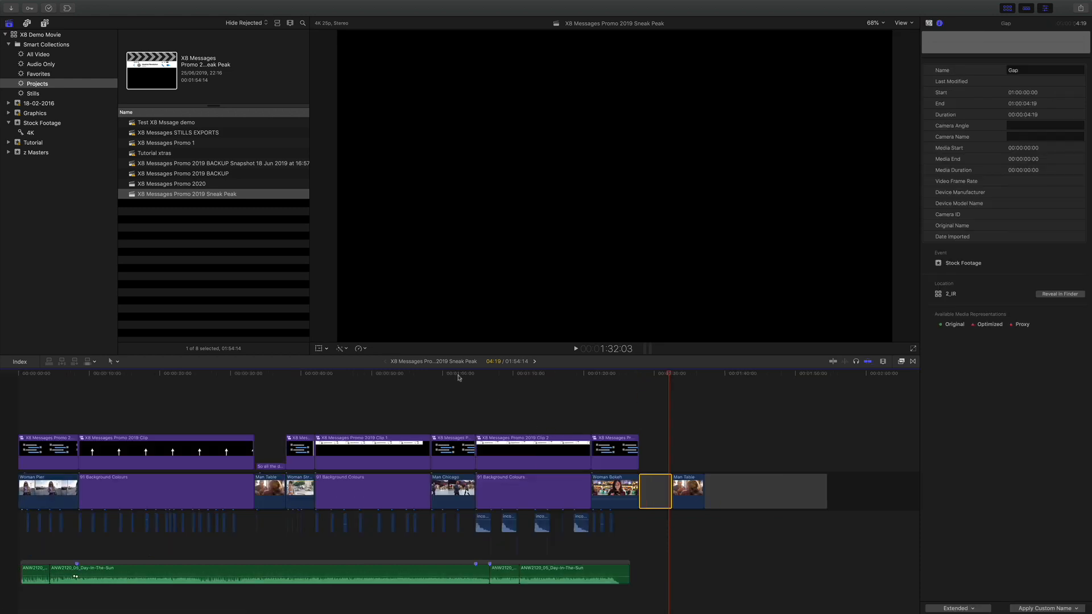
pyautogui.moveTo(662, 376)
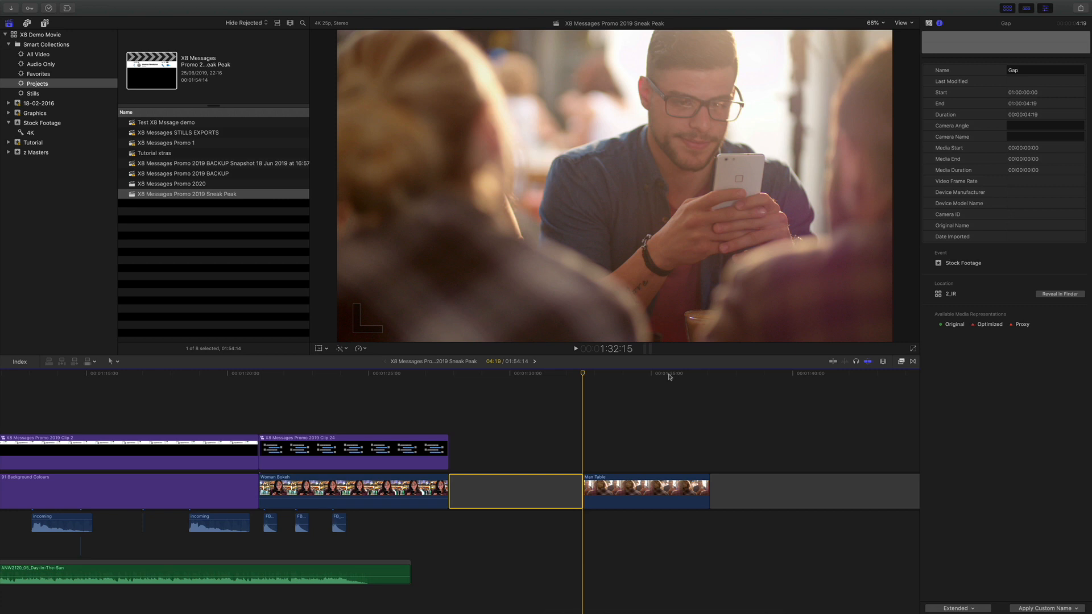
pyautogui.moveTo(620, 518)
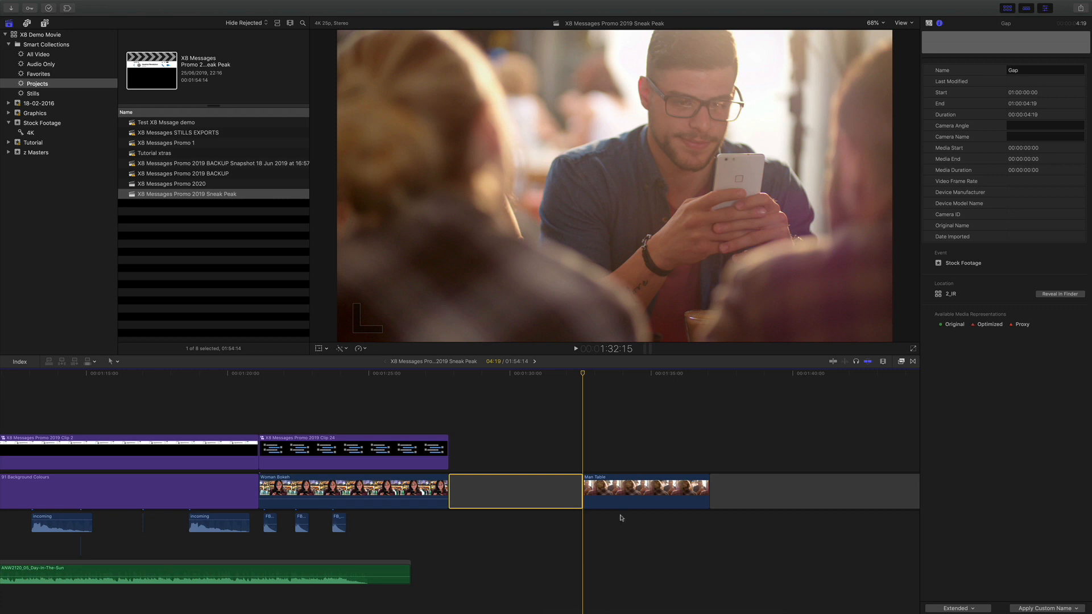
pyautogui.click(644, 491)
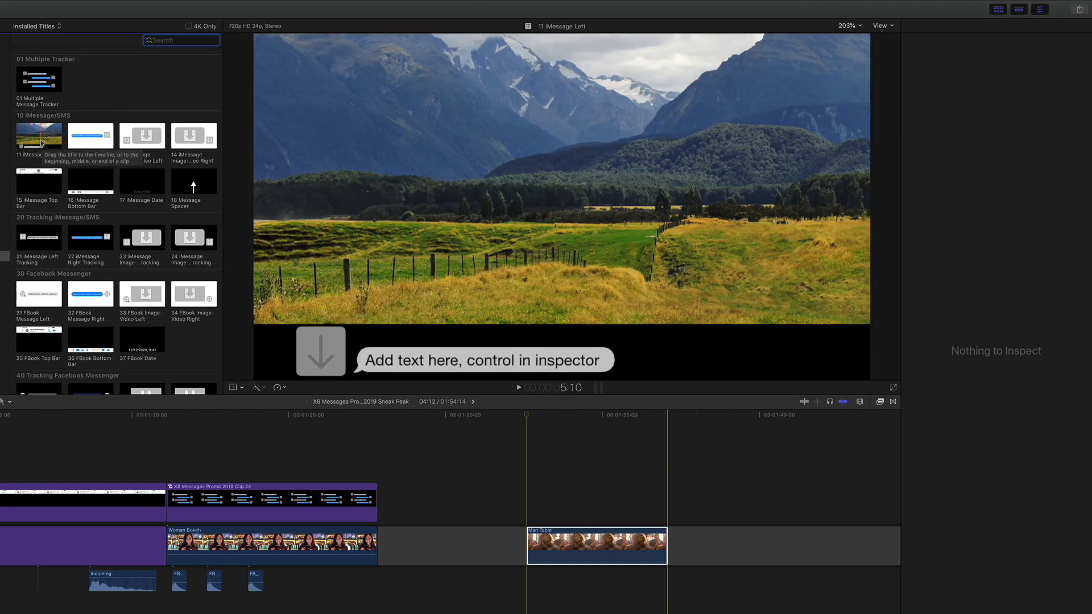
pyautogui.moveTo(38, 236)
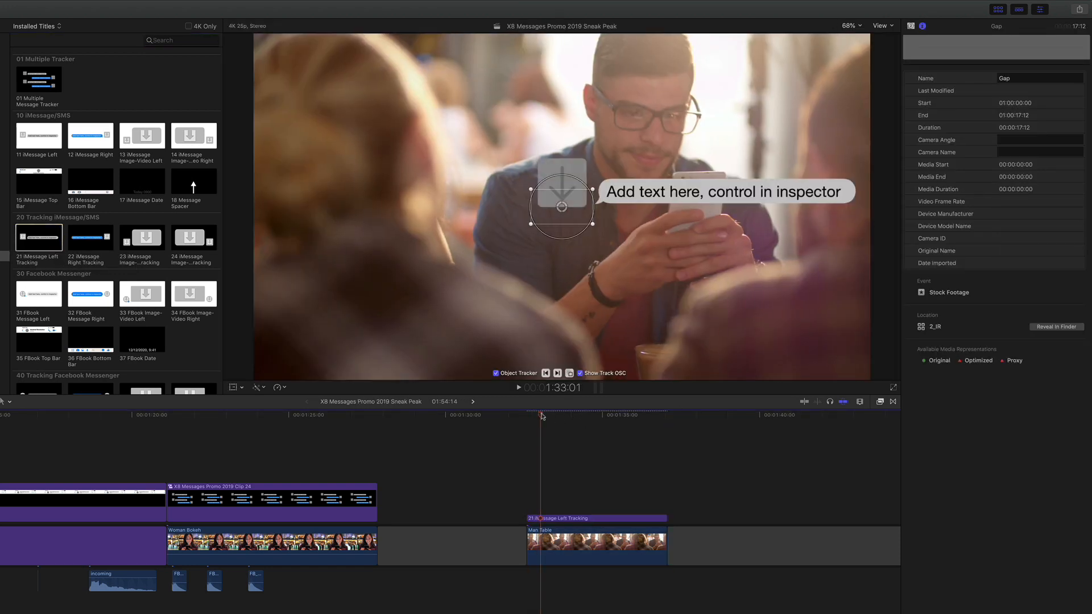
# Move the playhead to the start of the new 21 iMessage Left Tracking title
pyautogui.click(627, 420)
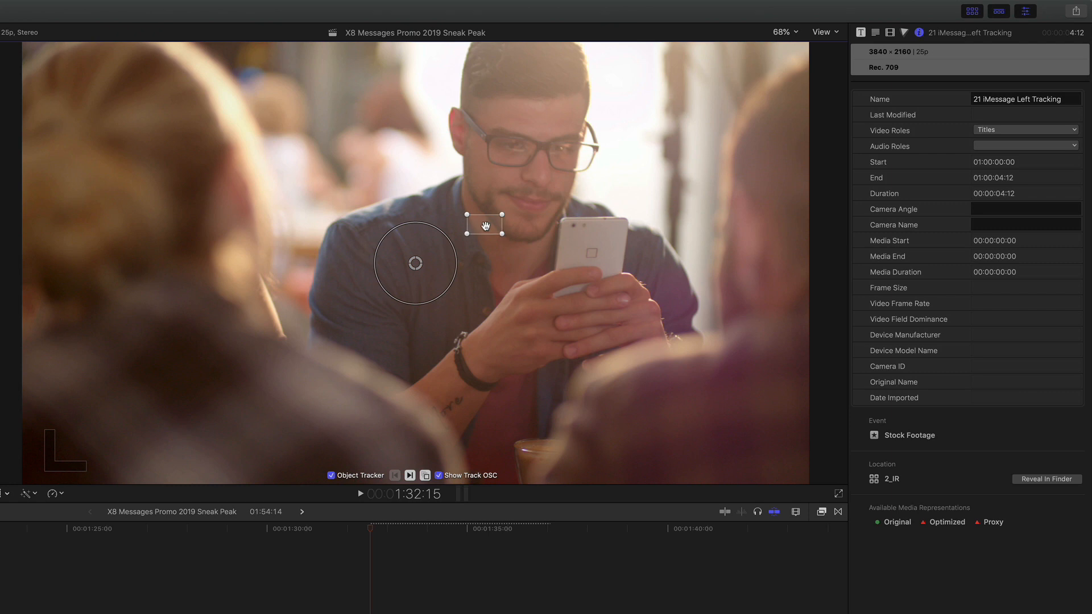
# Place the tracker box on the man's phone, set tracking options and analyse forward through the clip
pyautogui.moveTo(483, 224); pyautogui.dragTo(580, 231)
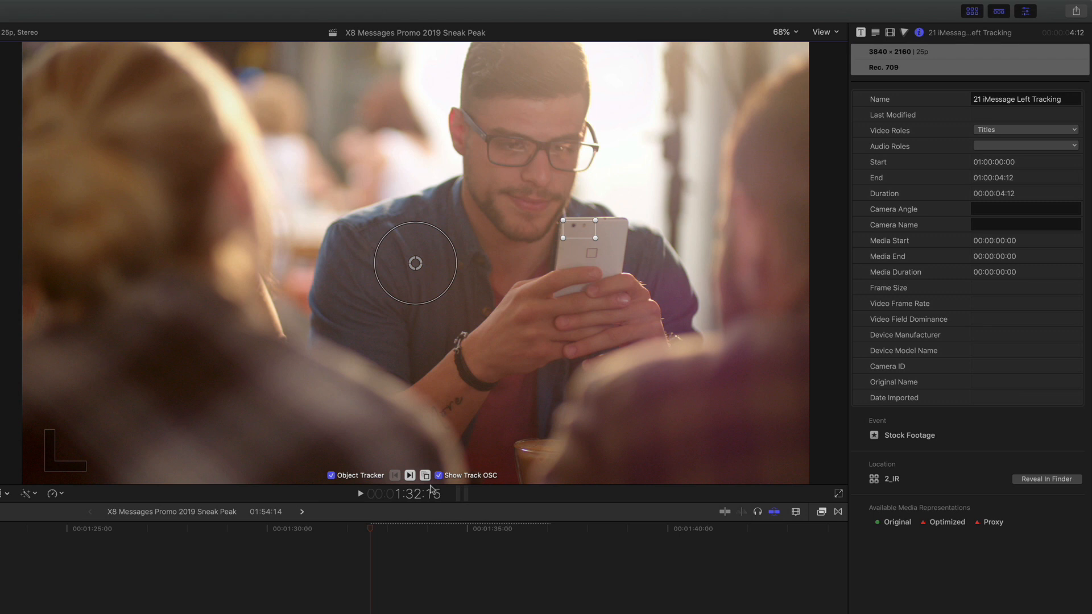
pyautogui.click(425, 476)
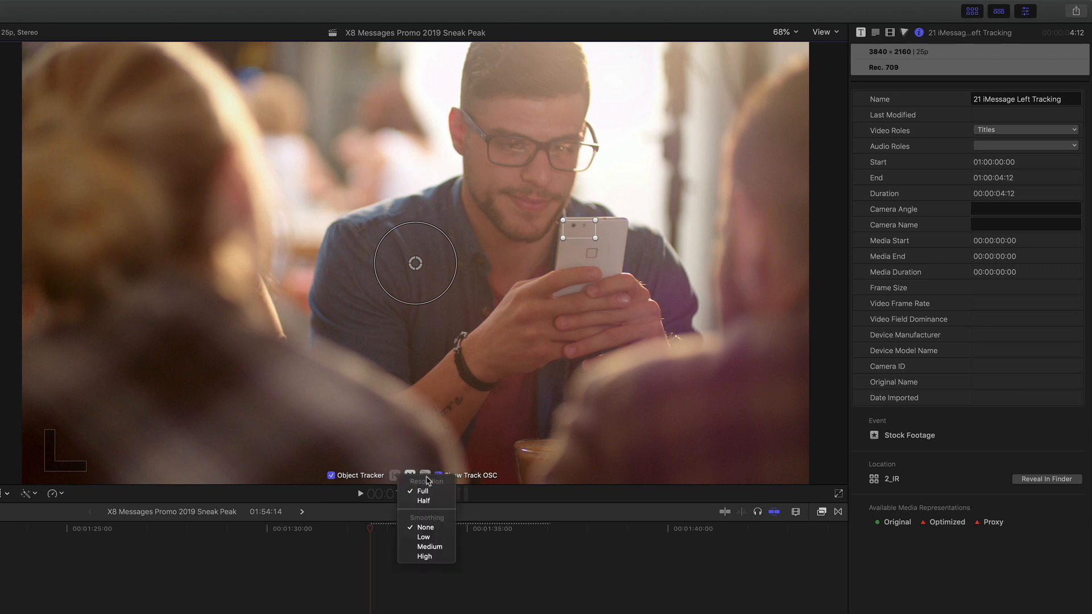
pyautogui.moveTo(430, 546)
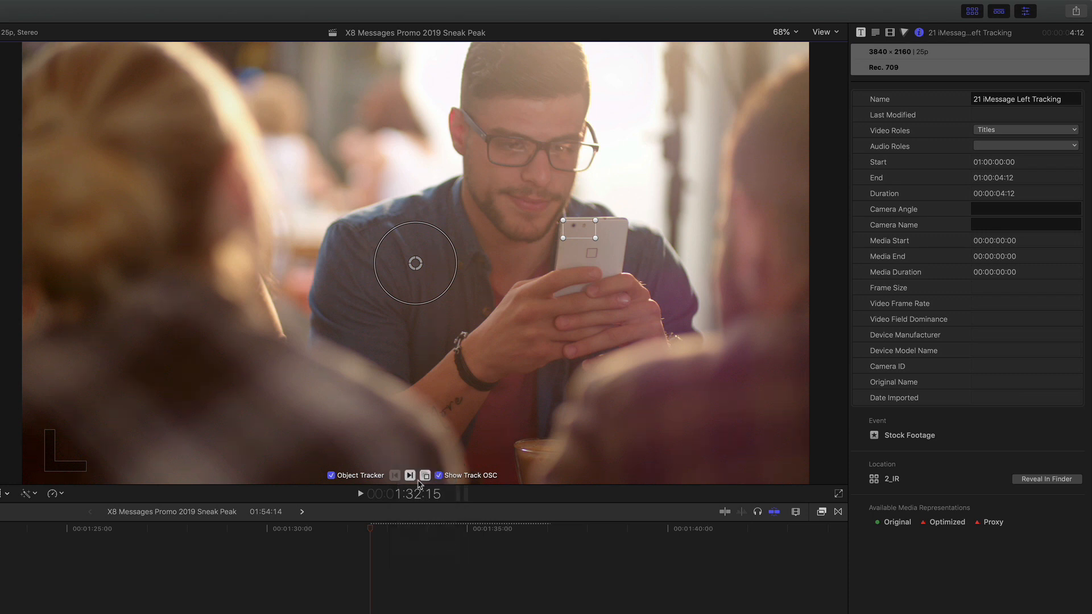
pyautogui.click(410, 475)
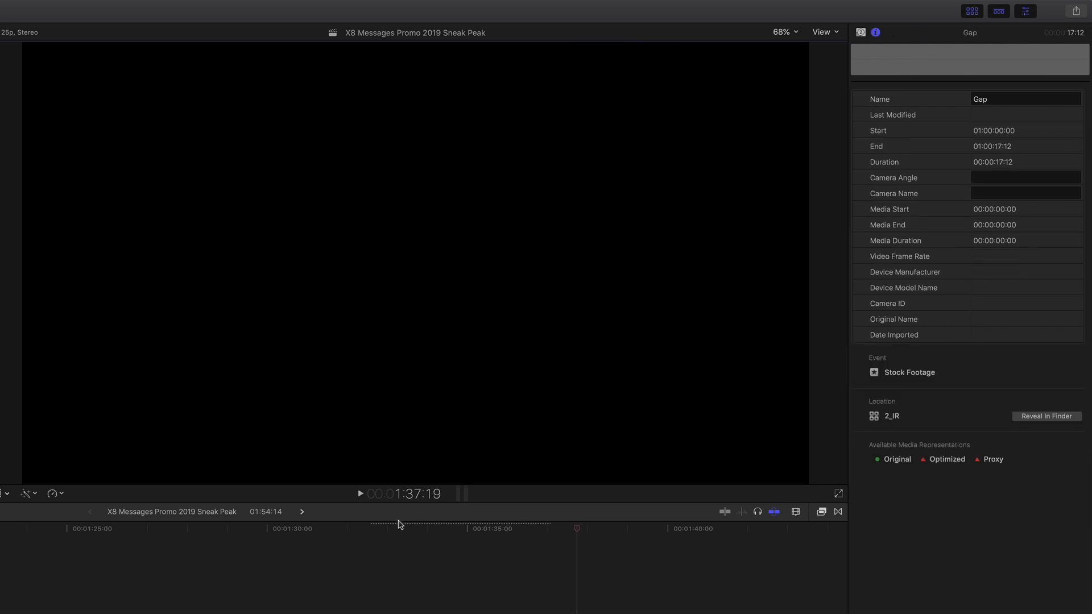
# Drag the message bubble and avatar leftward in the viewer so it sits beside the man's phone
pyautogui.click(370, 529)
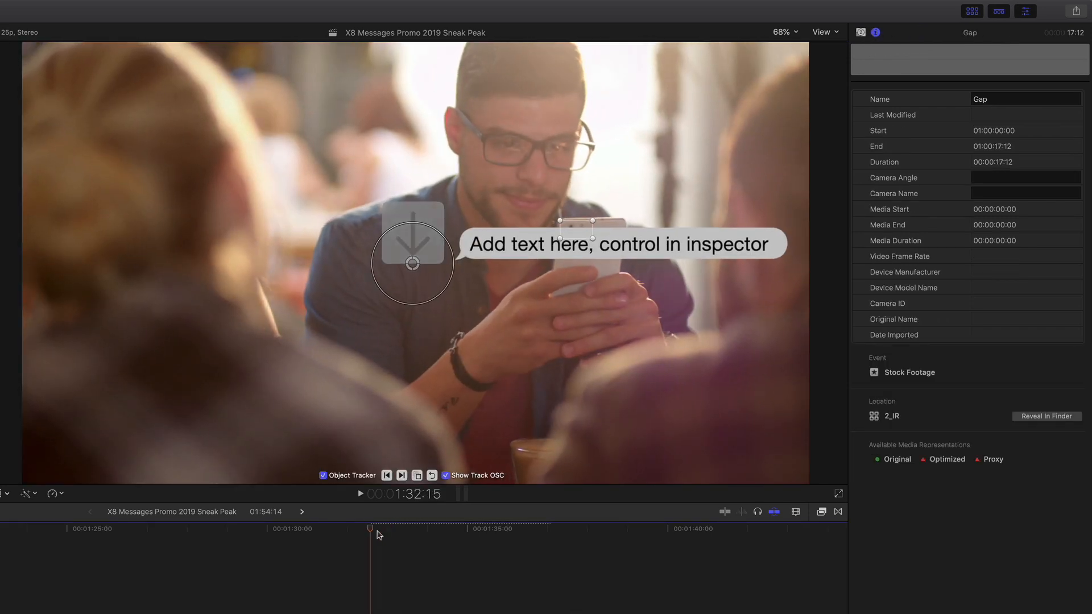
pyautogui.moveTo(369, 530); pyautogui.dragTo(388, 529)
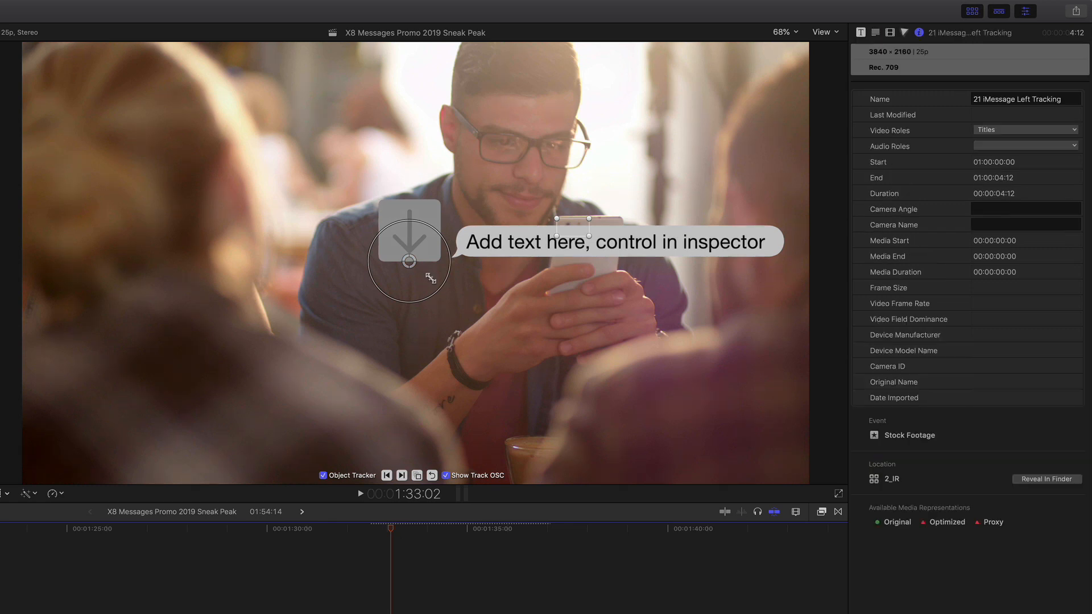
pyautogui.moveTo(409, 262); pyautogui.dragTo(370, 262)
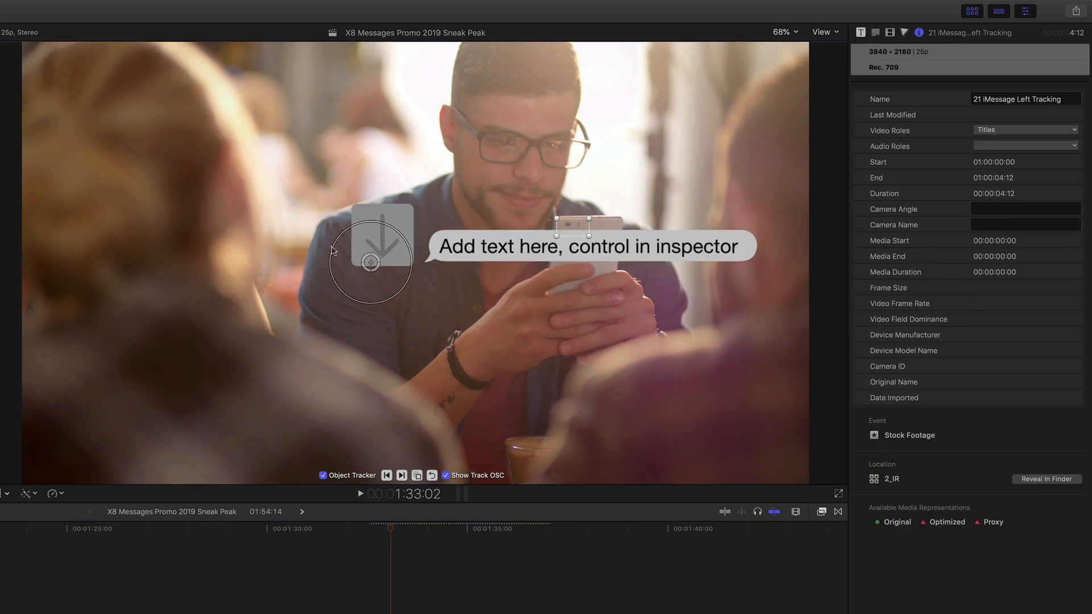
pyautogui.moveTo(369, 261); pyautogui.dragTo(132, 247)
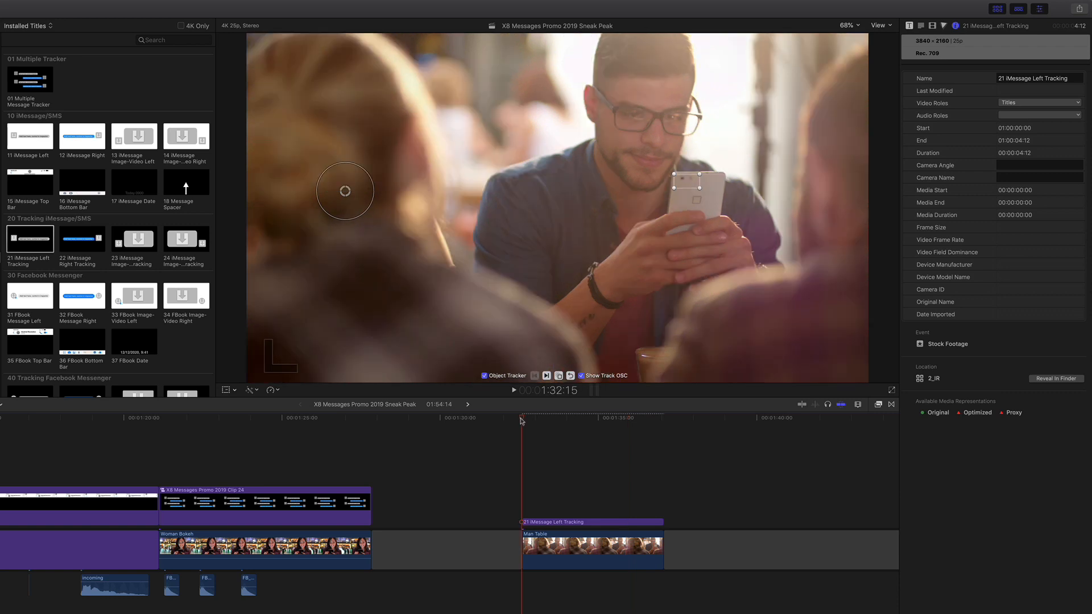
# Set the tracked title's Message Colour to SMS Green and Text Colour to iMessage White
pyautogui.click(515, 390)
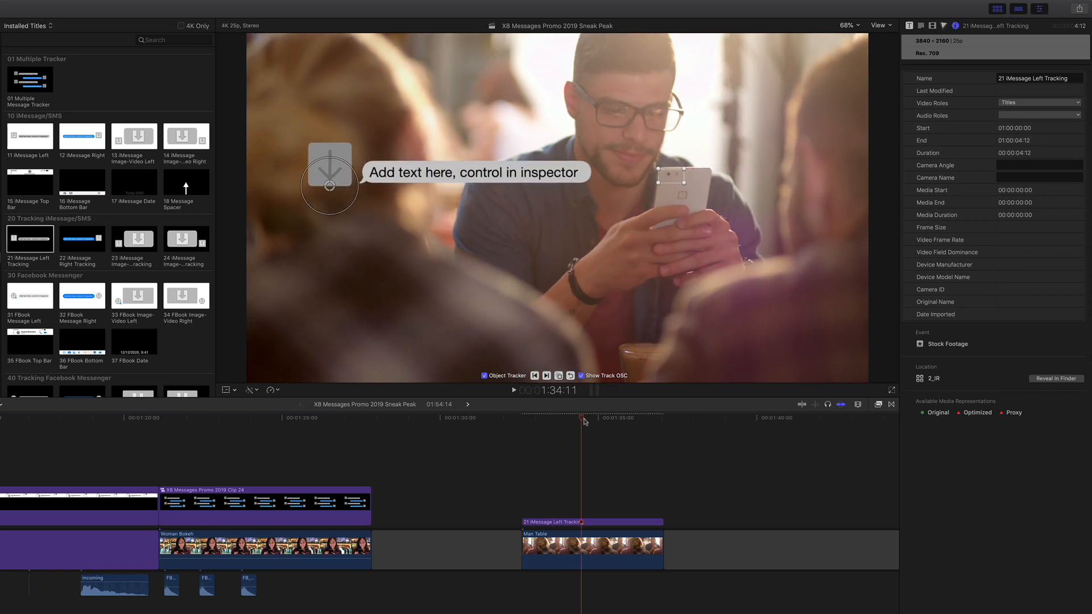
pyautogui.click(592, 523)
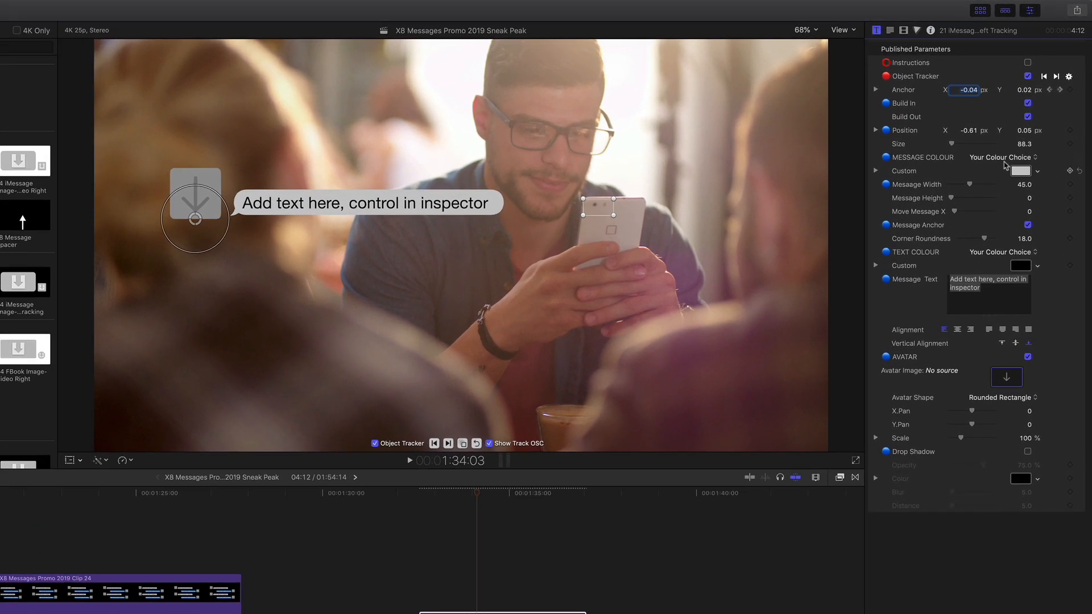
pyautogui.click(1002, 157)
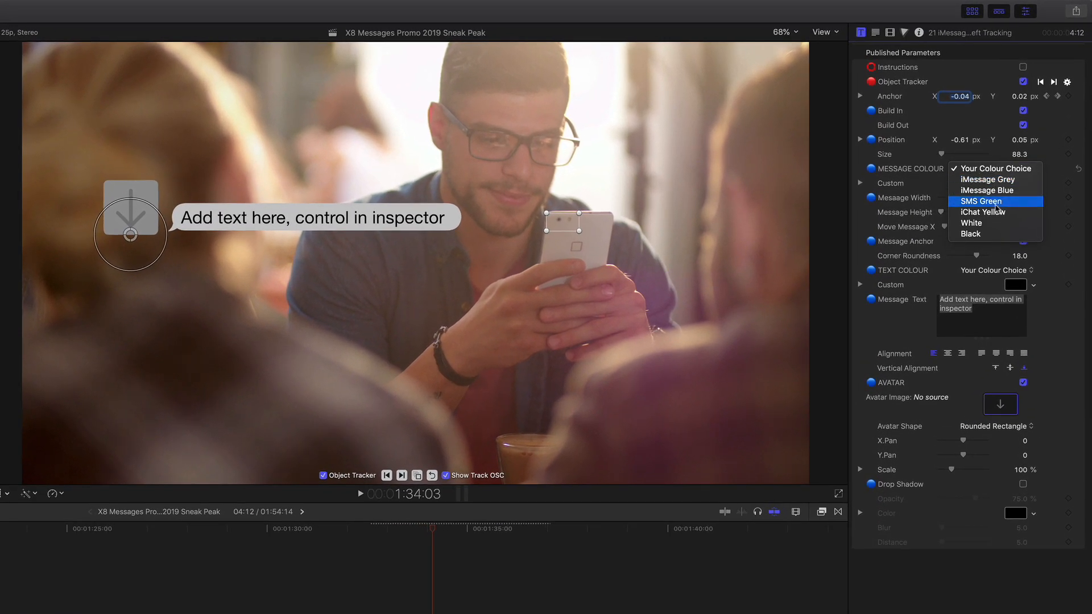
pyautogui.click(982, 201)
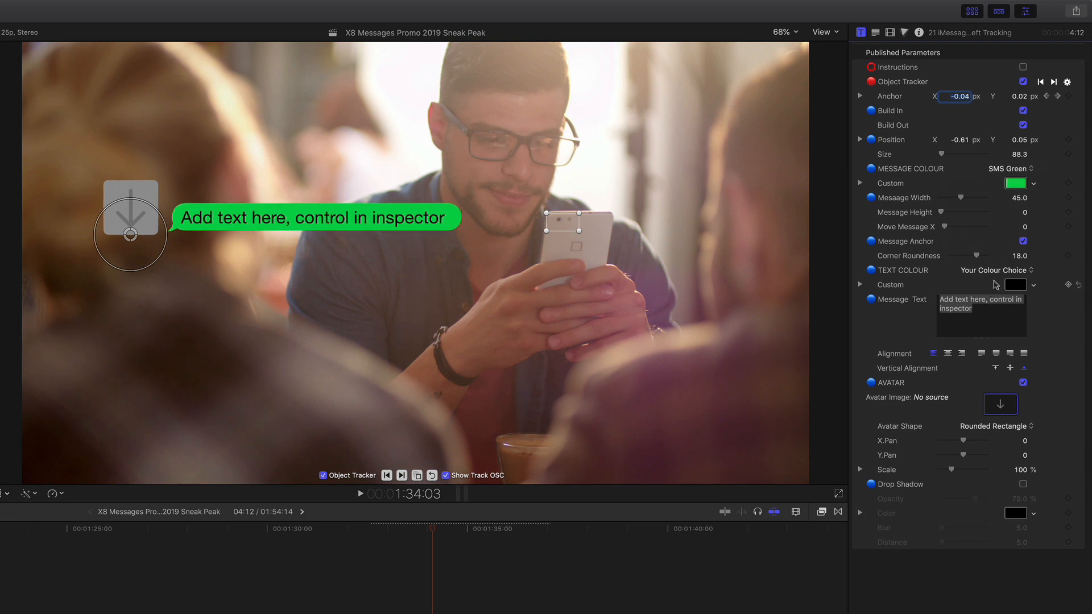
pyautogui.click(997, 271)
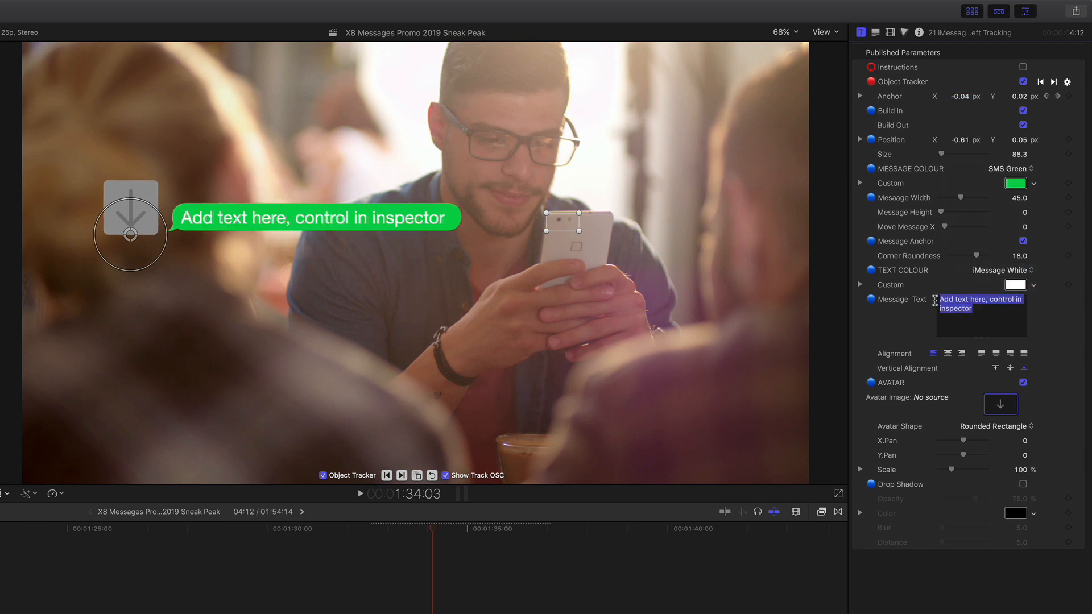
# Enter the message text 'Change text on here' and narrow Message Width to fit it
pyautogui.write('Change t')
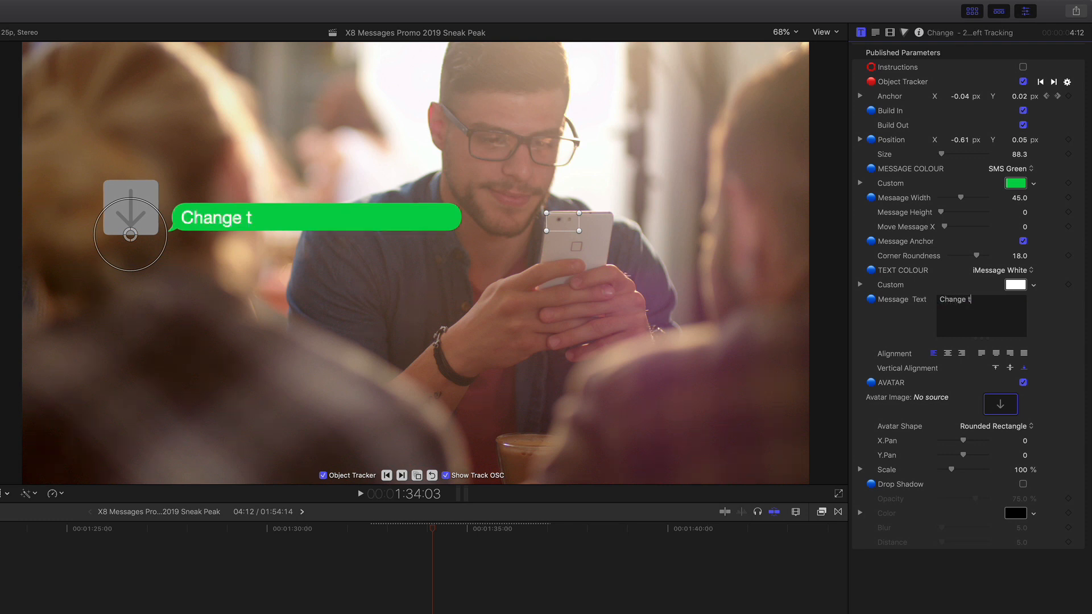
pyautogui.write('ext on')
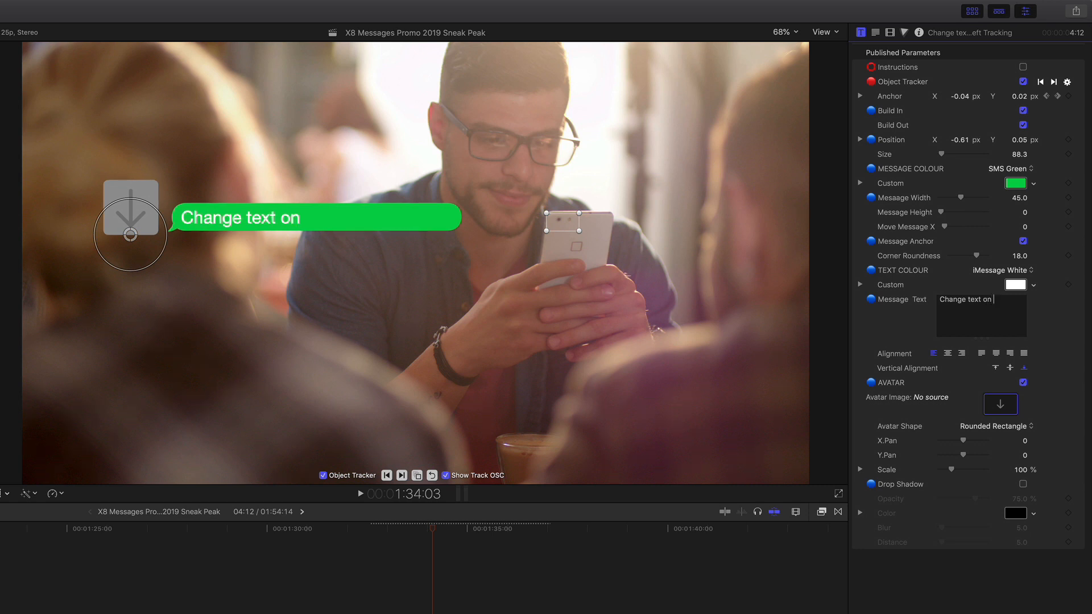
pyautogui.write('here')
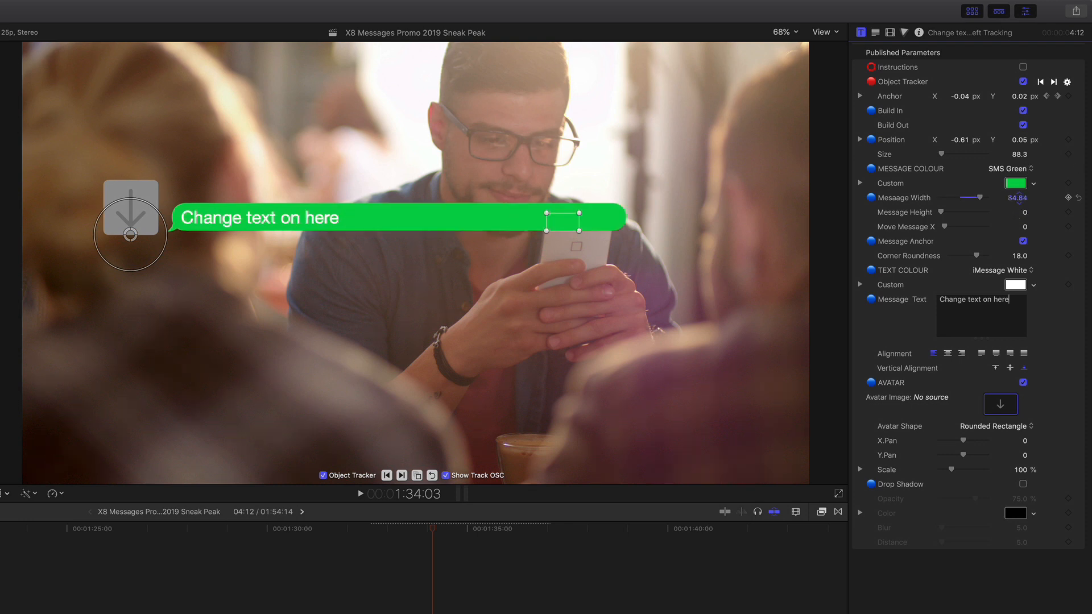
pyautogui.moveTo(984, 198); pyautogui.dragTo(965, 198)
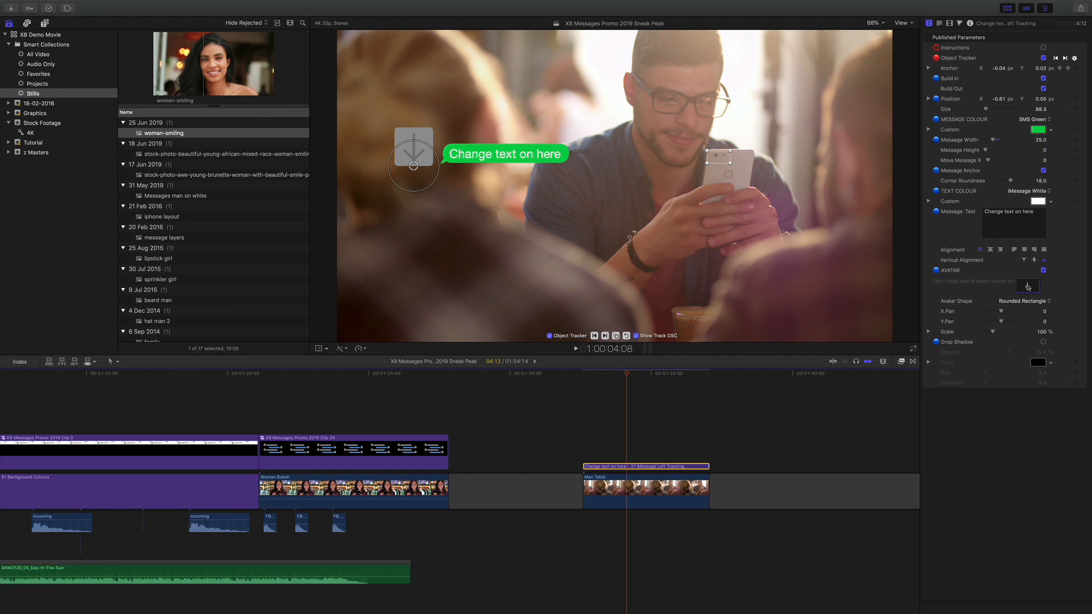
# Use the woman-smiling still as the avatar image and drag the message closer to the phone
pyautogui.click(1028, 286)
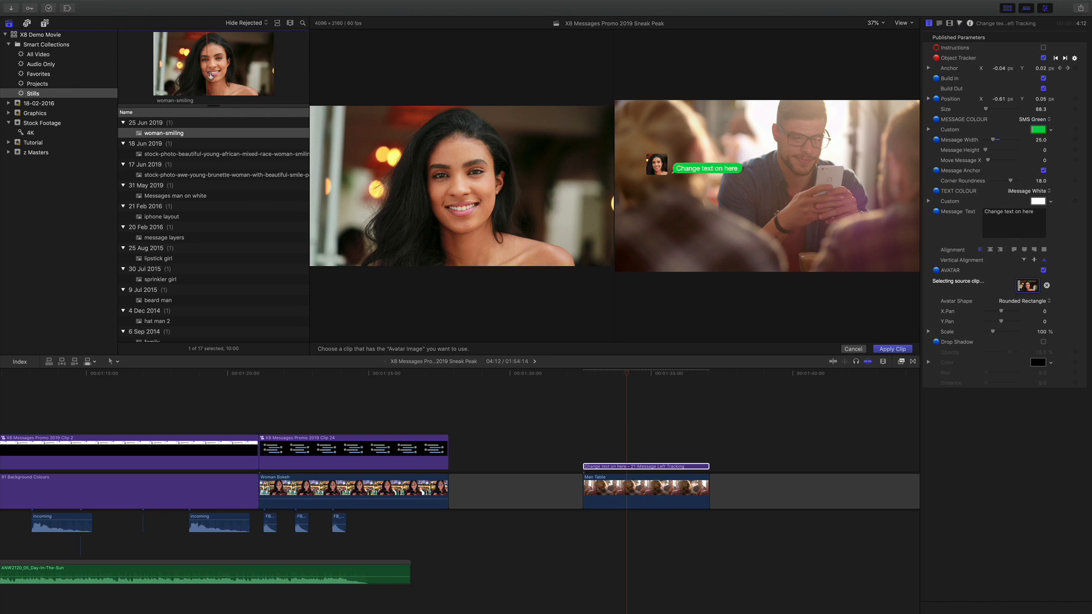
pyautogui.click(892, 349)
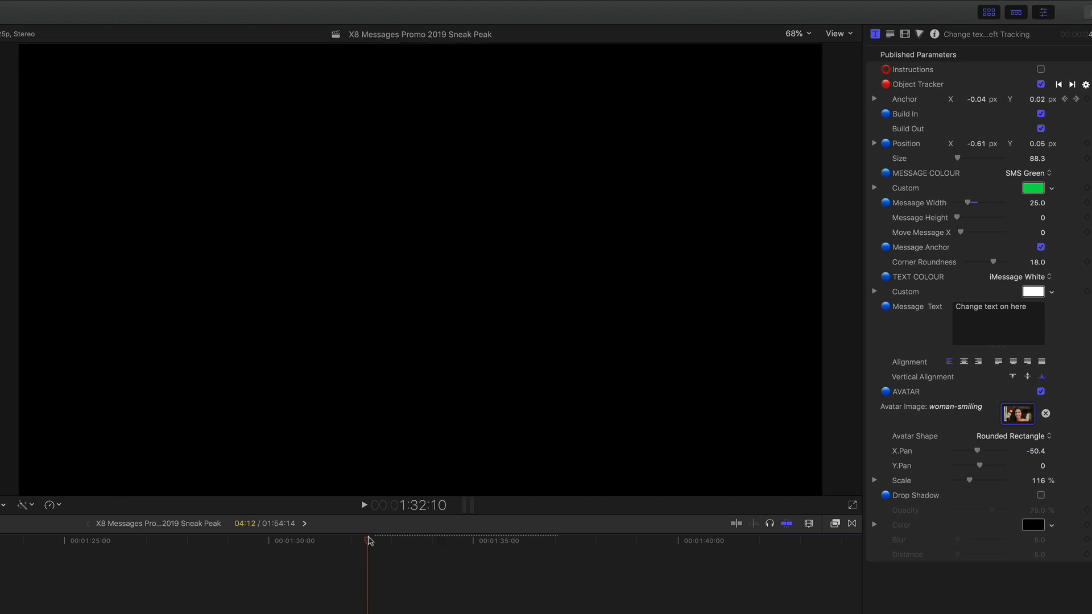
pyautogui.click(363, 505)
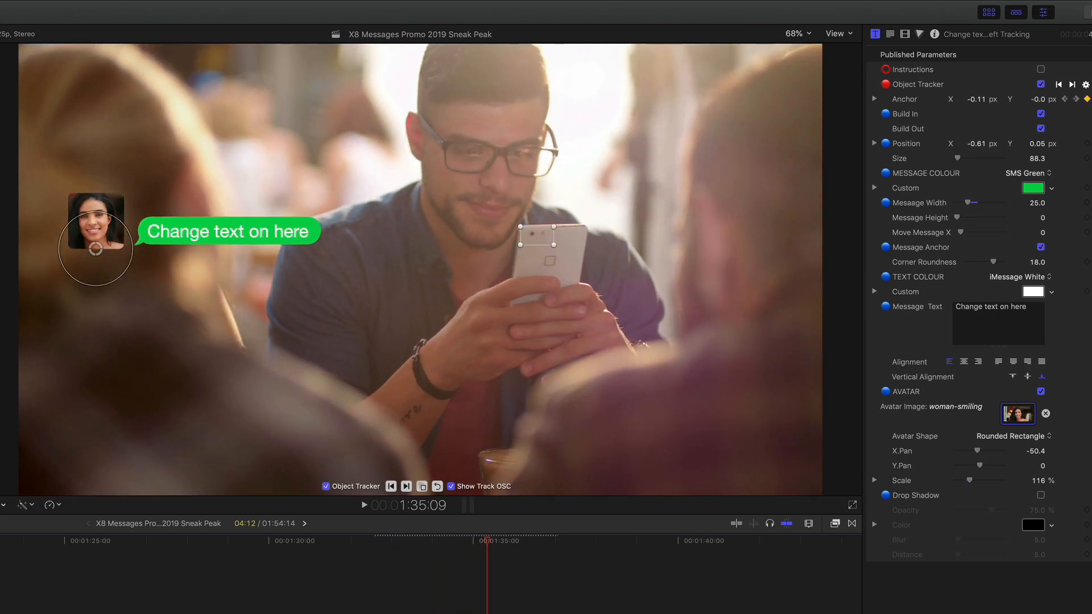
pyautogui.moveTo(96, 240); pyautogui.dragTo(220, 264)
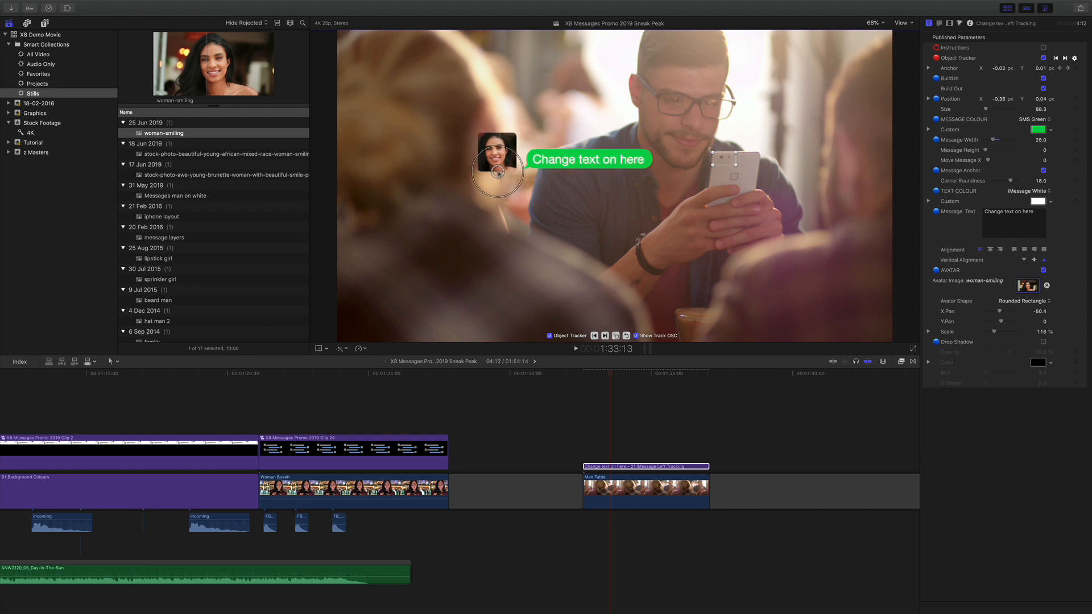
pyautogui.click(583, 373)
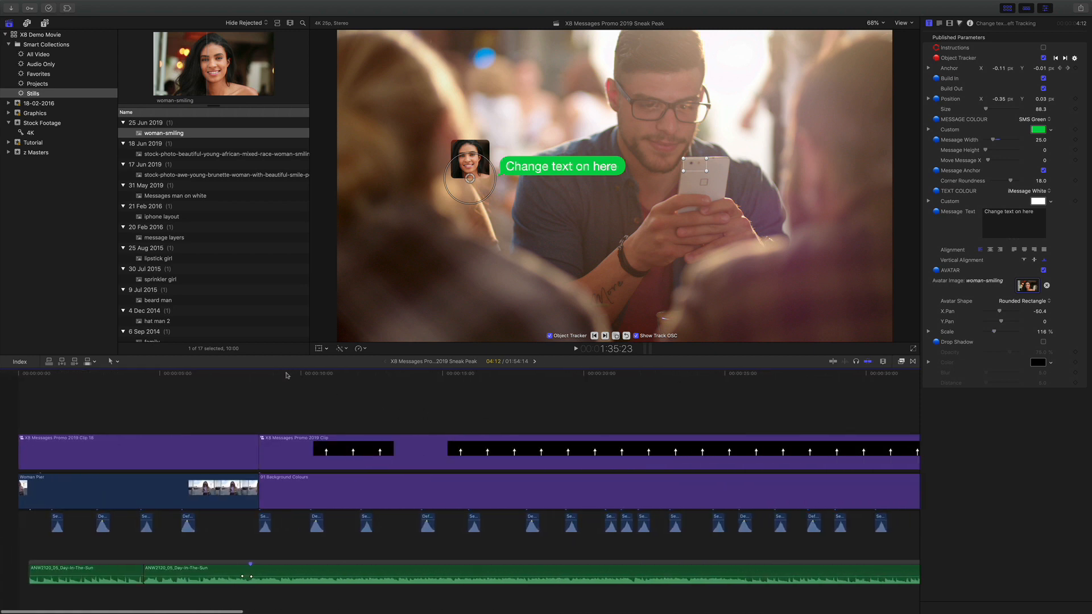
# Jump to the chat conversation clip, preview it, then return to the promo's opening
pyautogui.click(445, 372)
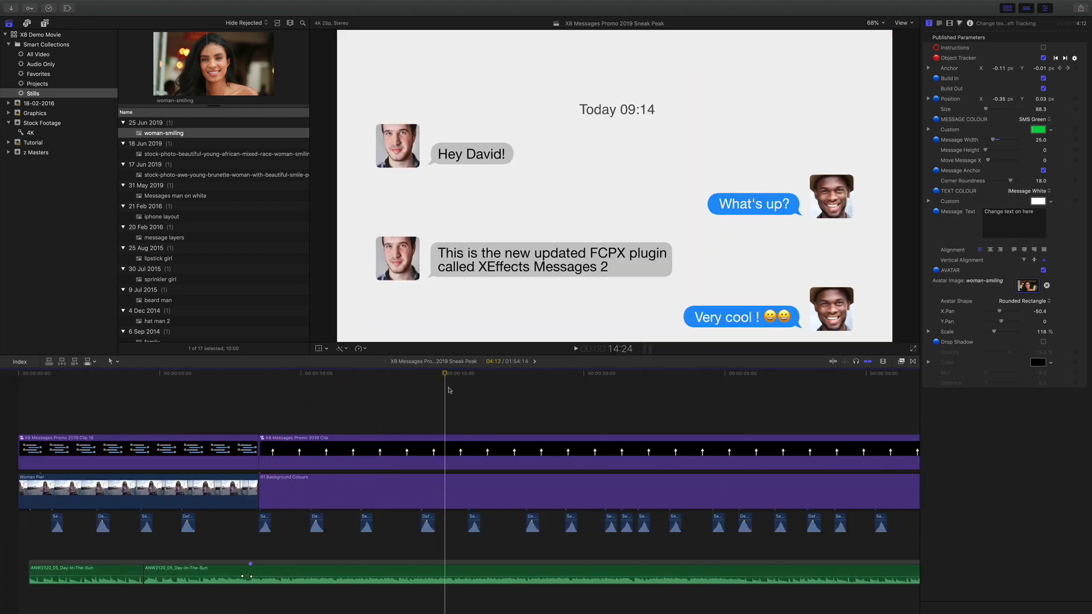
pyautogui.click(509, 373)
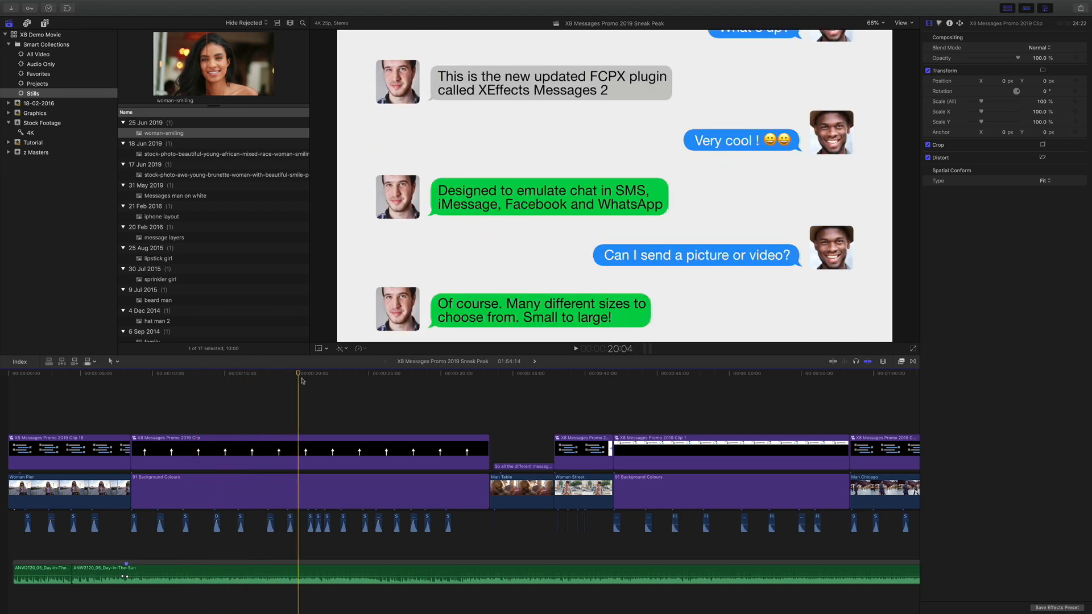
pyautogui.click(430, 373)
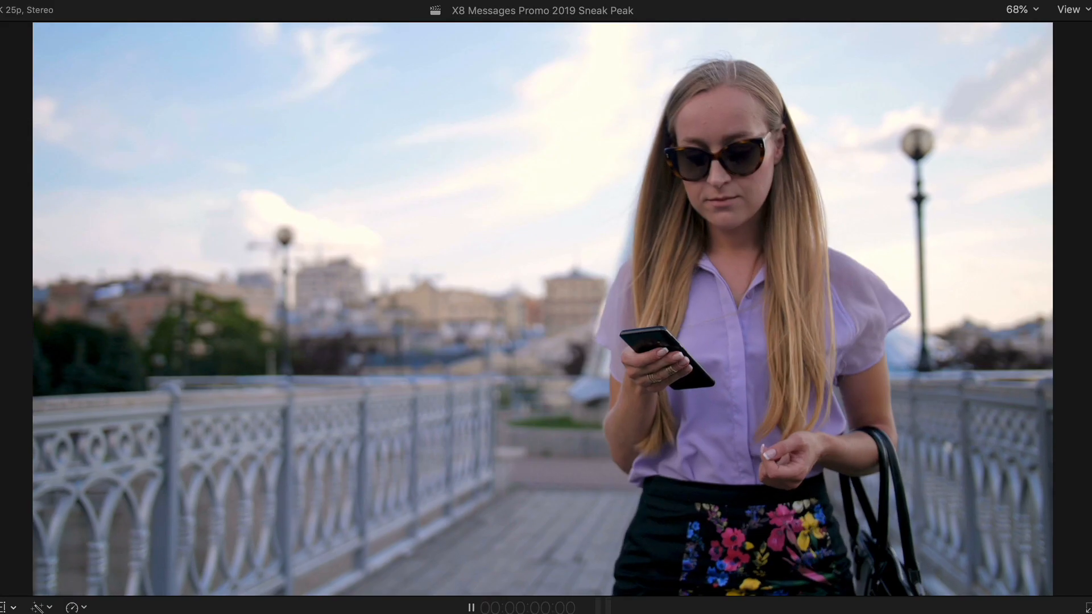
# Show the XEffects Messages title collection and select the Woman Pier bridge clip
pyautogui.click(470, 607)
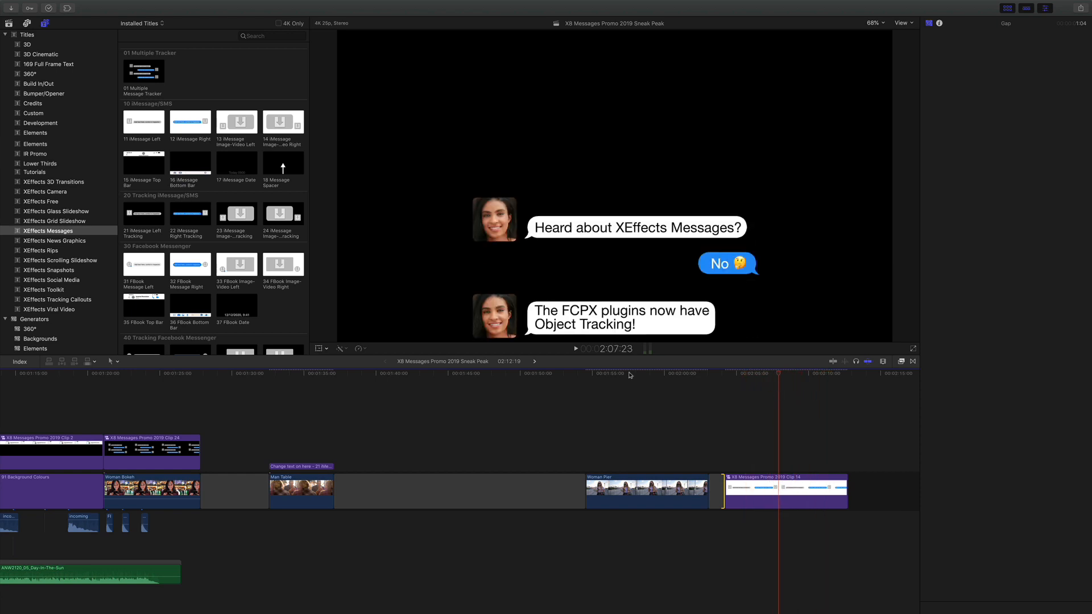
pyautogui.click(649, 373)
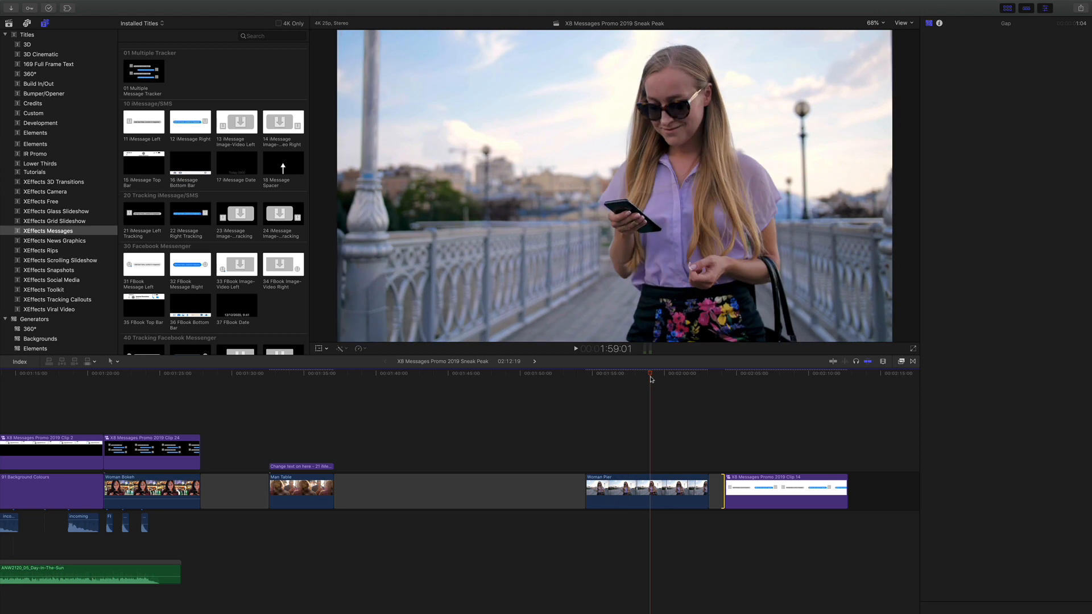
pyautogui.click(785, 488)
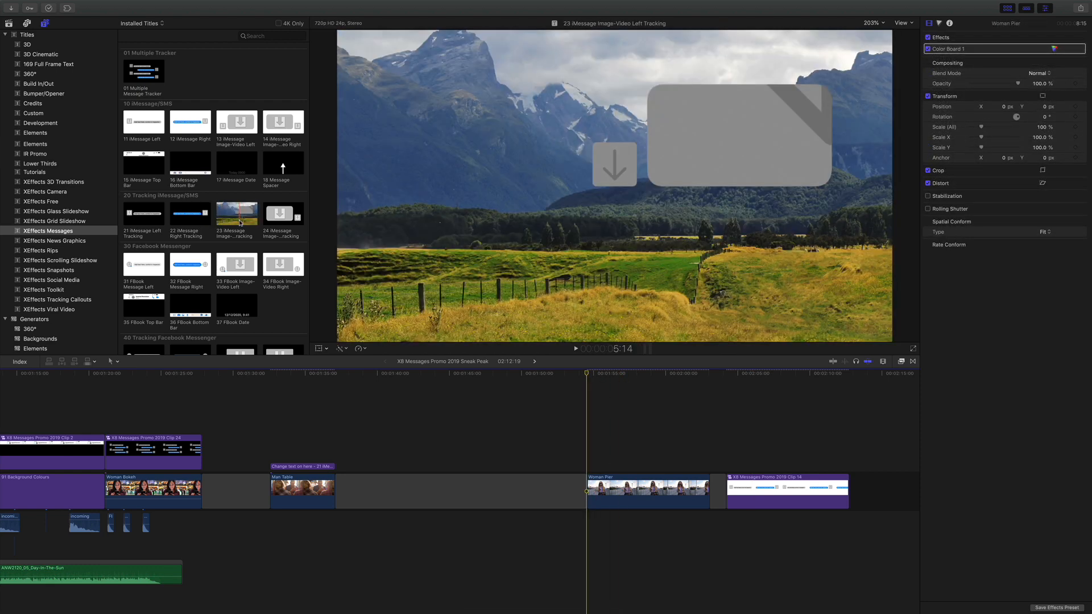
pyautogui.moveTo(236, 212)
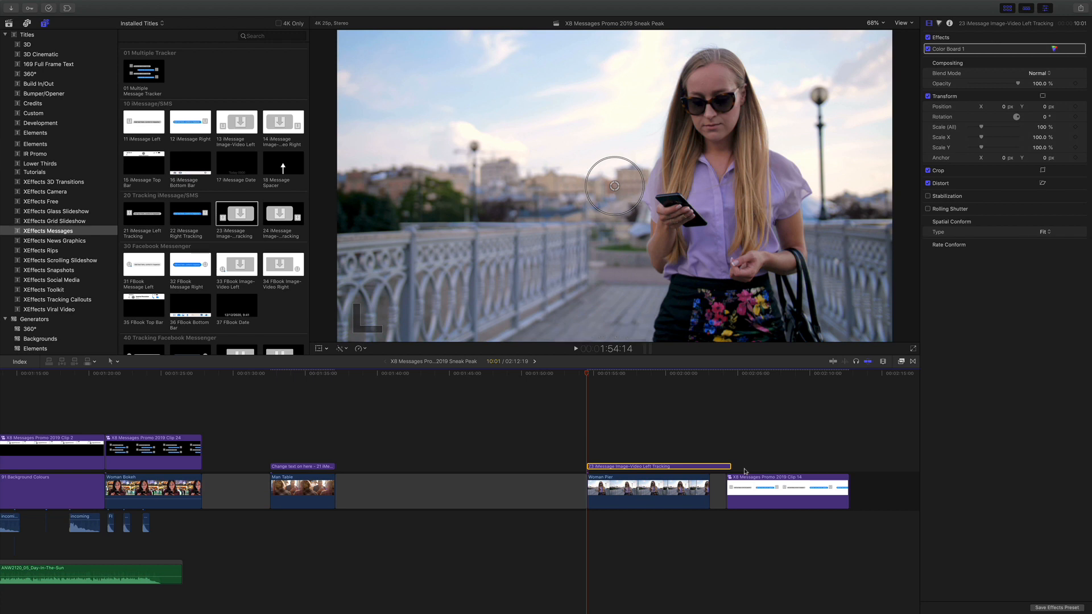
# Select the 23 iMessage Image-Video Left Tracking title, enable its Object Tracker on her phone and choose the drop-zone source
pyautogui.click(657, 466)
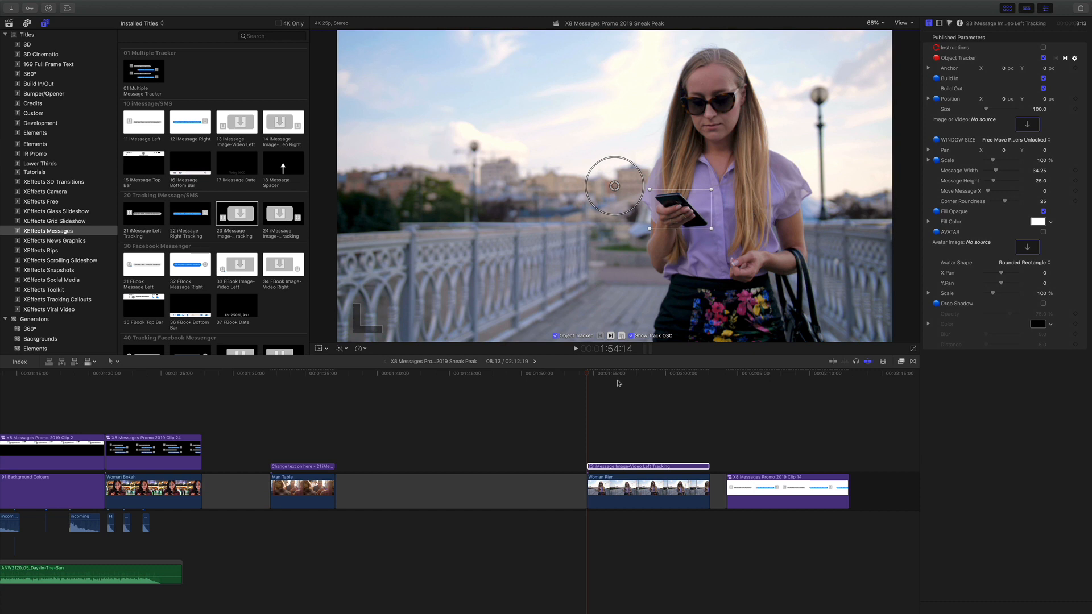
pyautogui.click(609, 335)
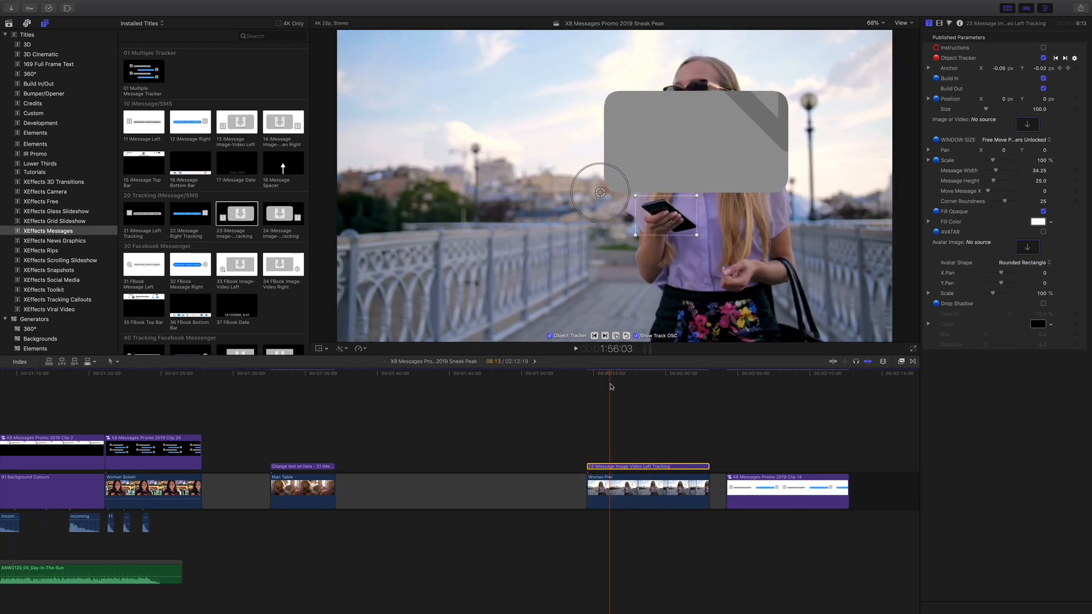
pyautogui.click(674, 389)
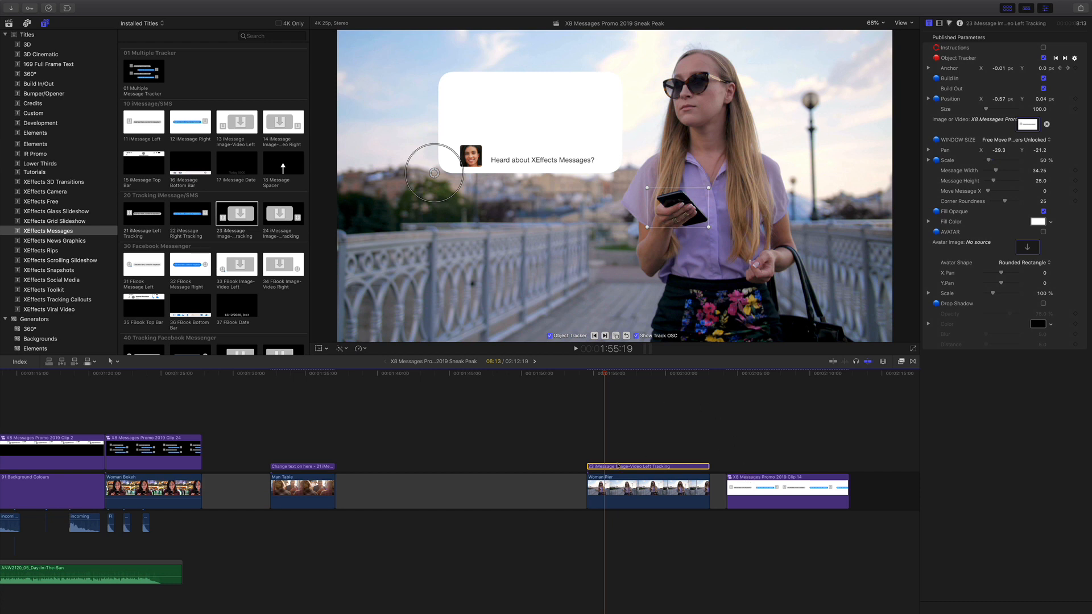
# Preview the tracked conversation at several points and compare it with the original compound clip
pyautogui.click(609, 373)
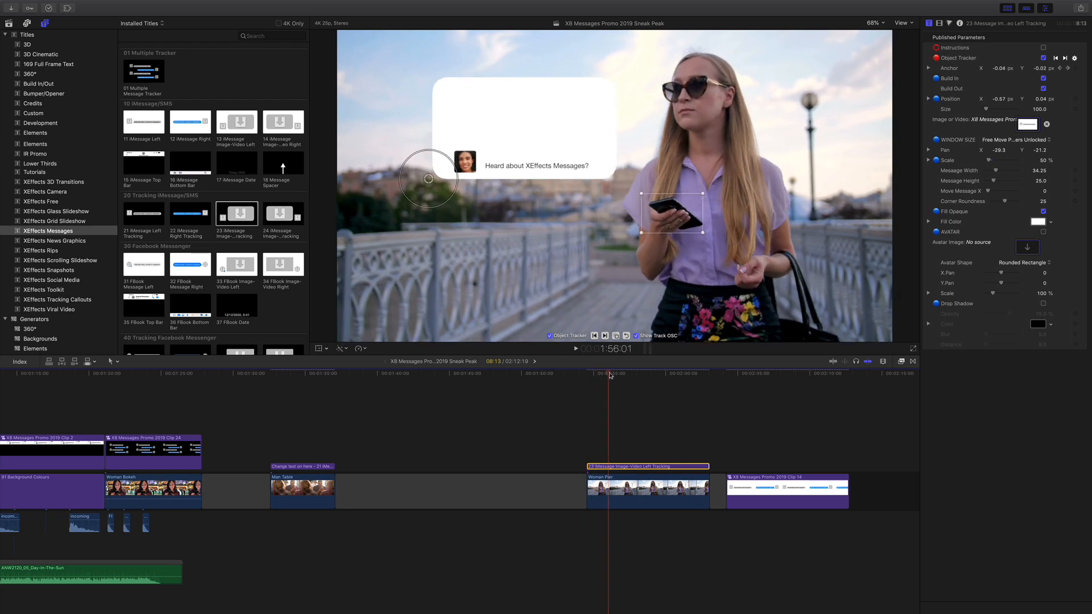
pyautogui.click(649, 372)
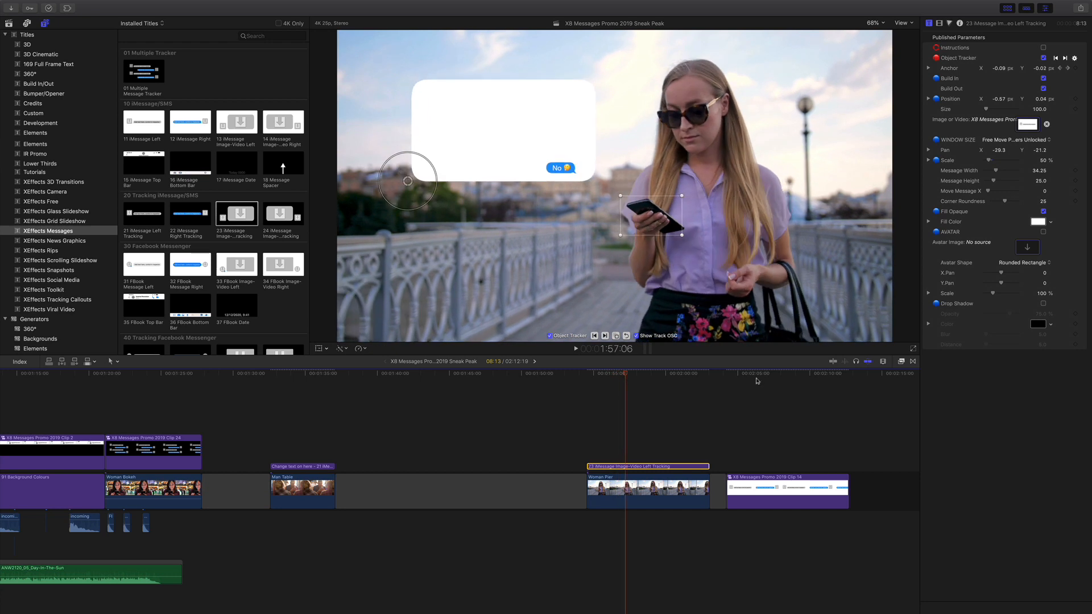
pyautogui.click(815, 373)
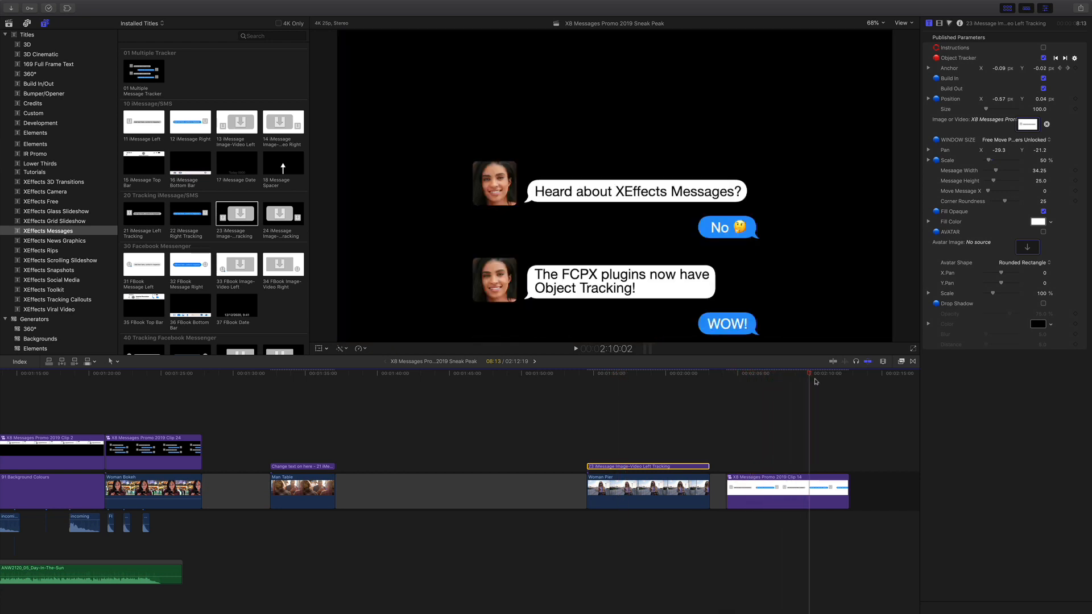
pyautogui.click(586, 373)
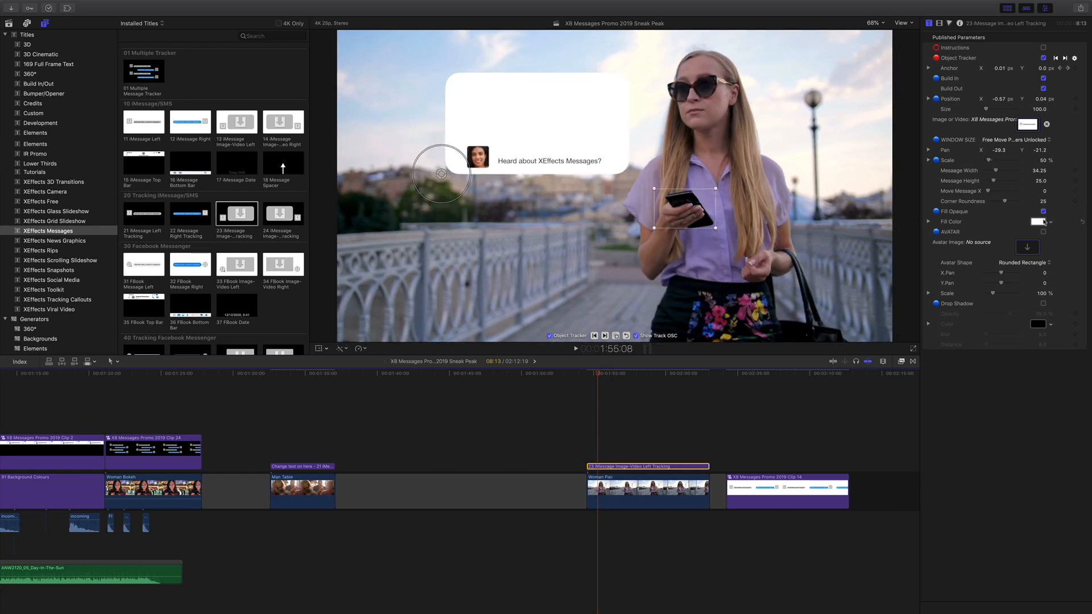
# Uncheck Fill Opaque to remove the white backing and preview the WOW! message near the end
pyautogui.click(587, 373)
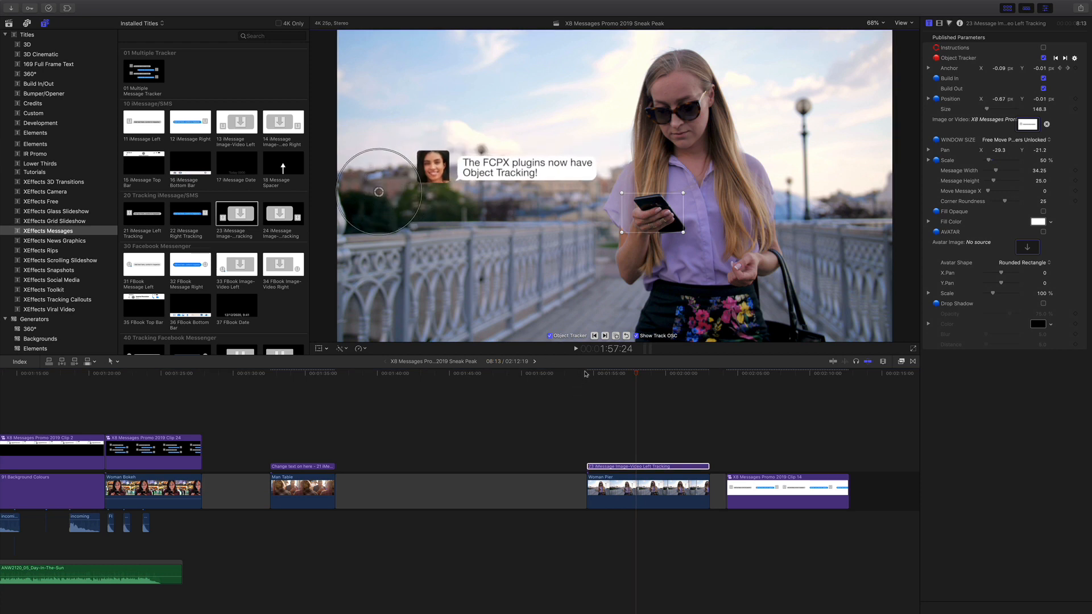
pyautogui.click(648, 378)
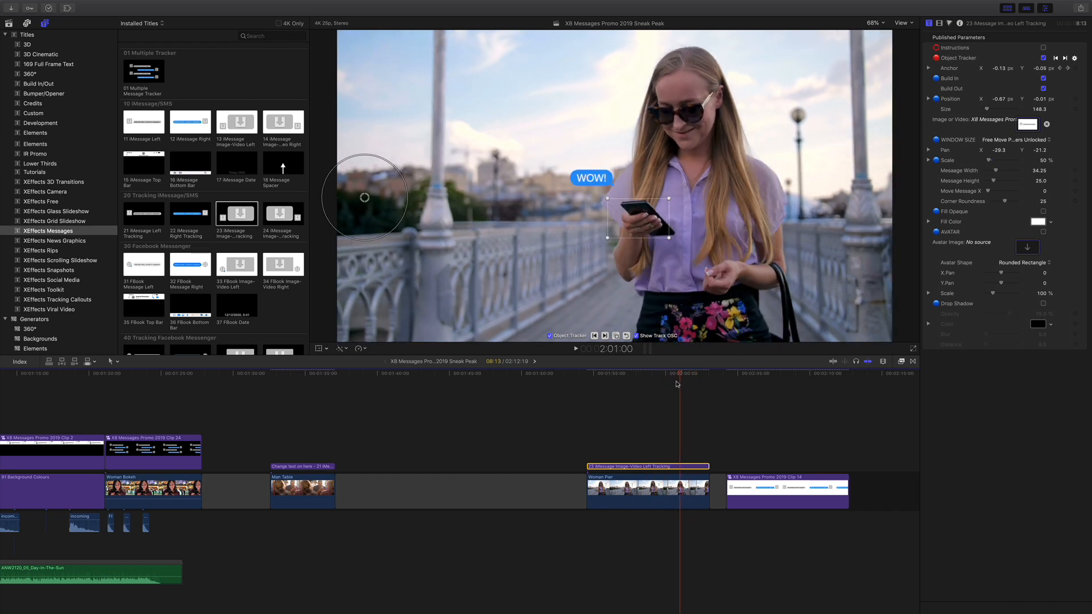
pyautogui.click(618, 381)
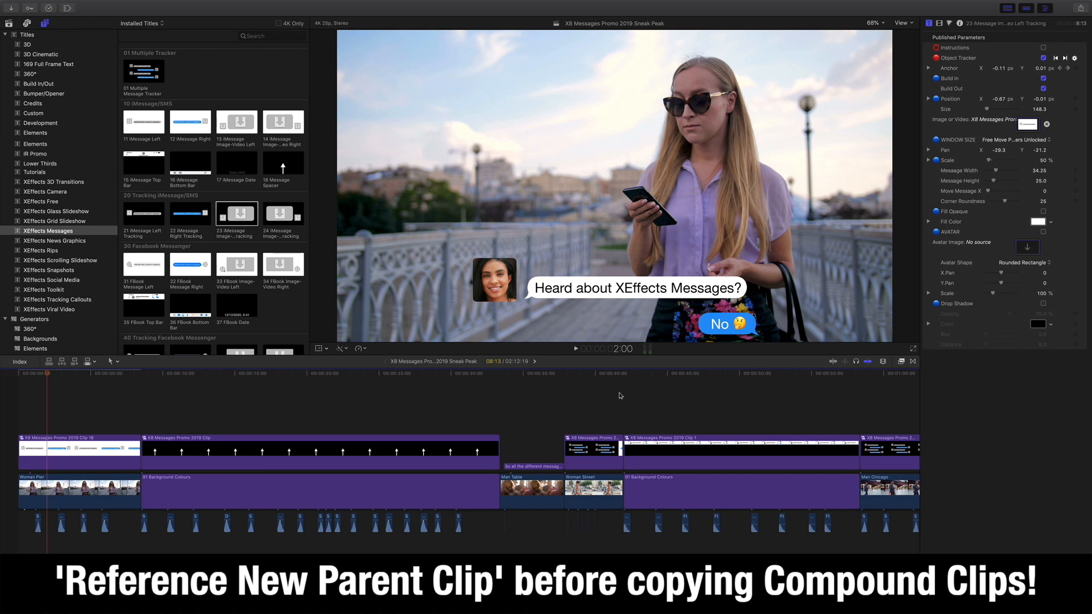
pyautogui.moveTo(628, 392)
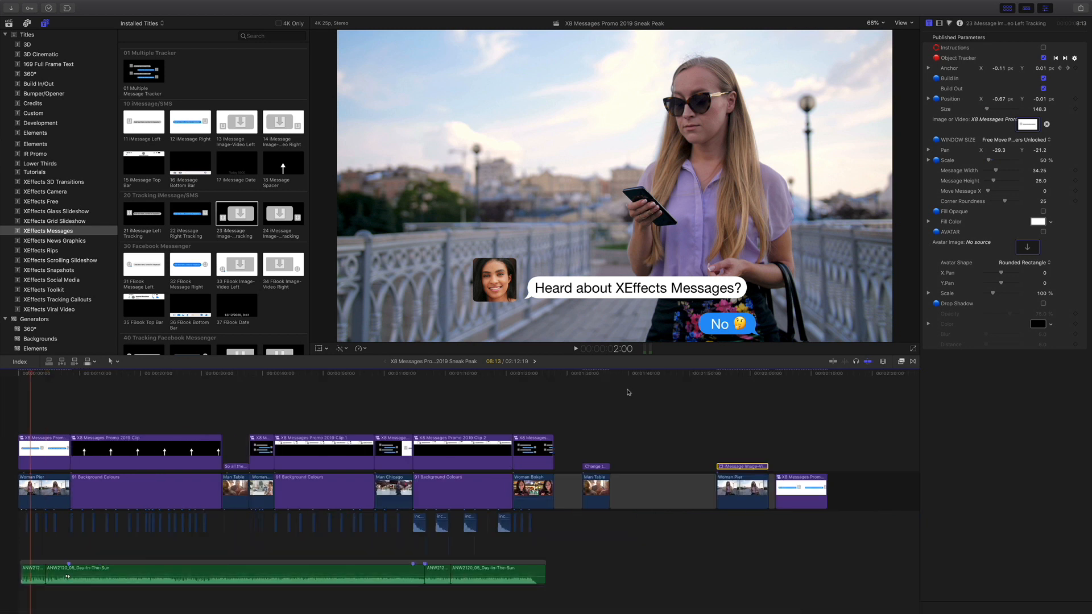
pyautogui.click(743, 374)
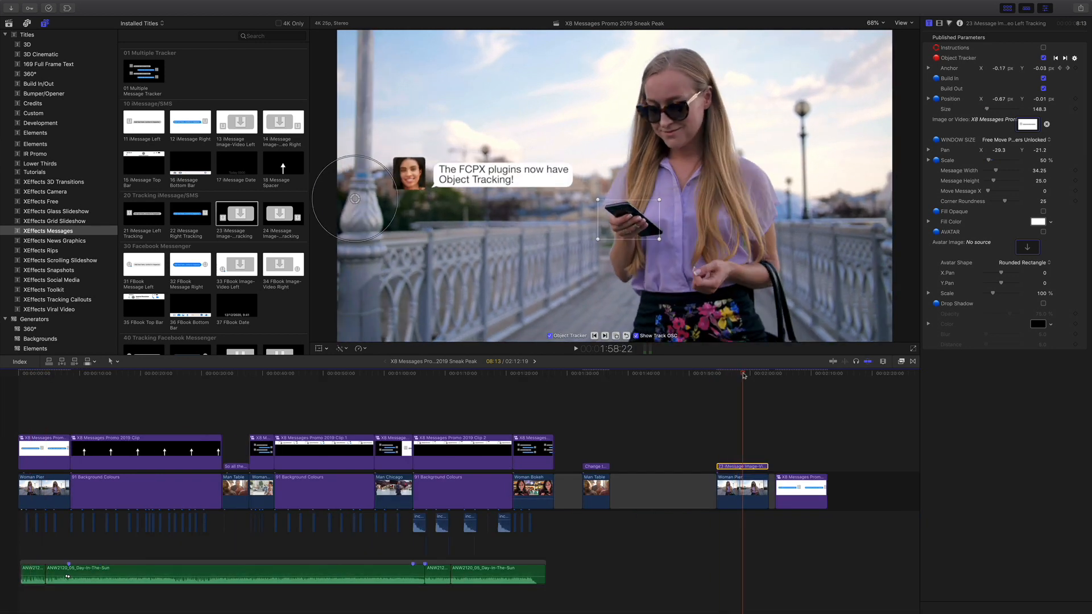
pyautogui.click(398, 373)
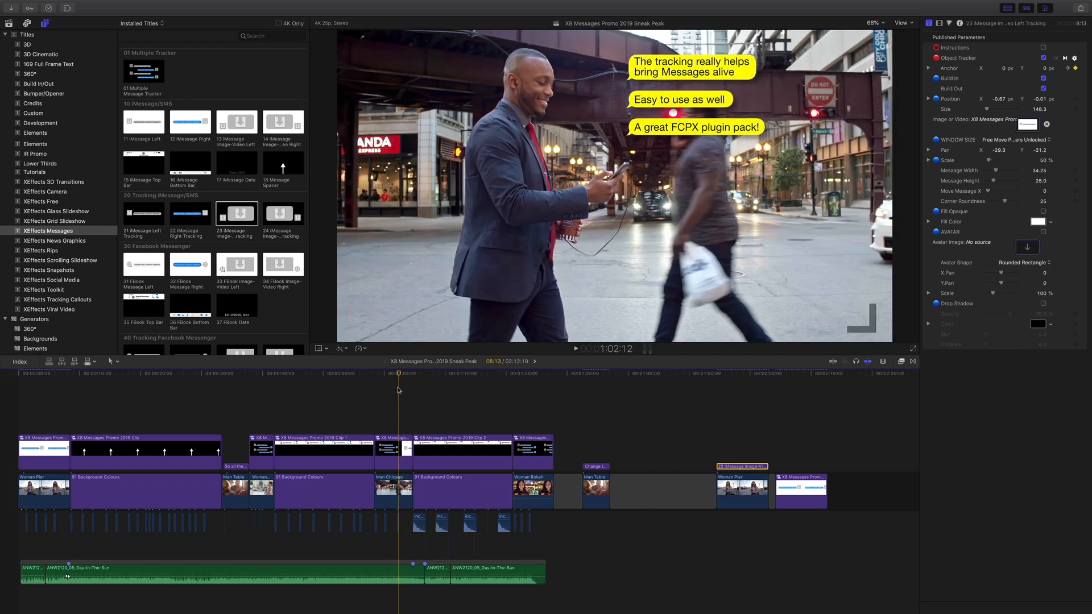